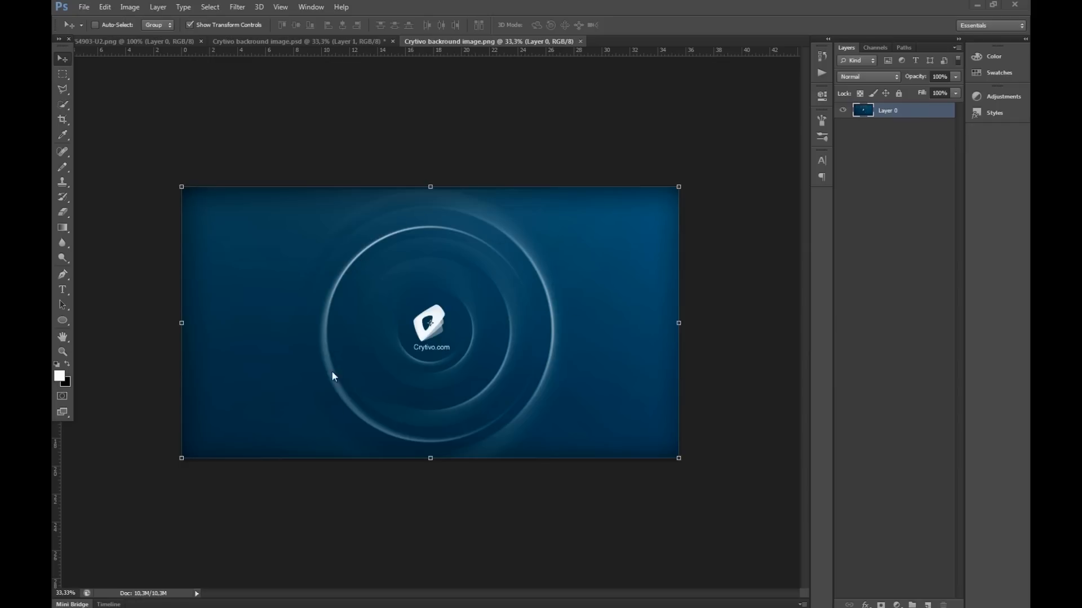
{"action": "mouse_move", "coordinate": [498, 259]}
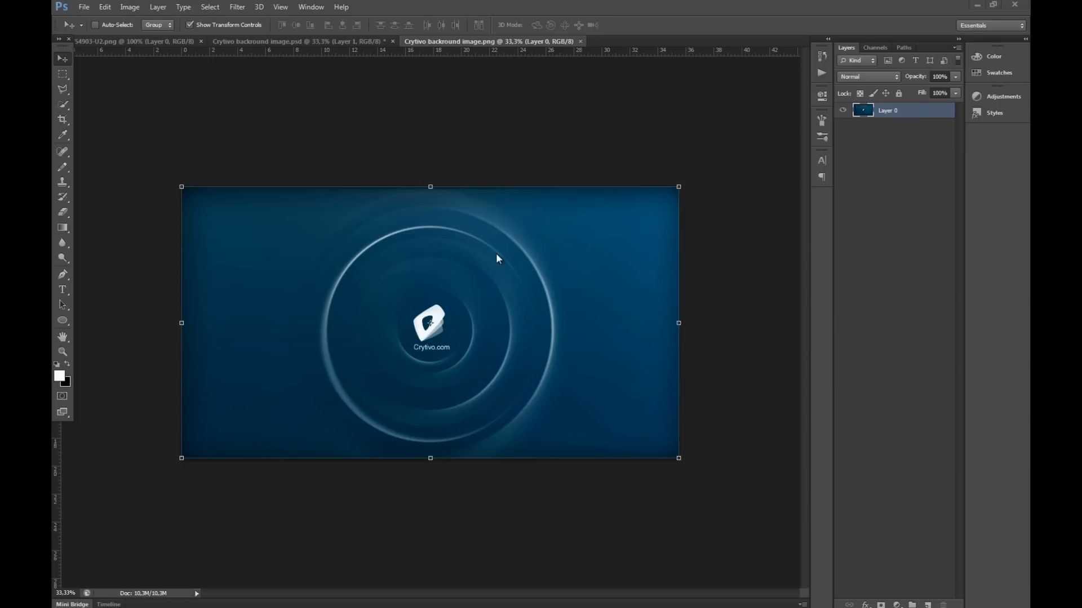
{"action": "mouse_move", "coordinate": [442, 275]}
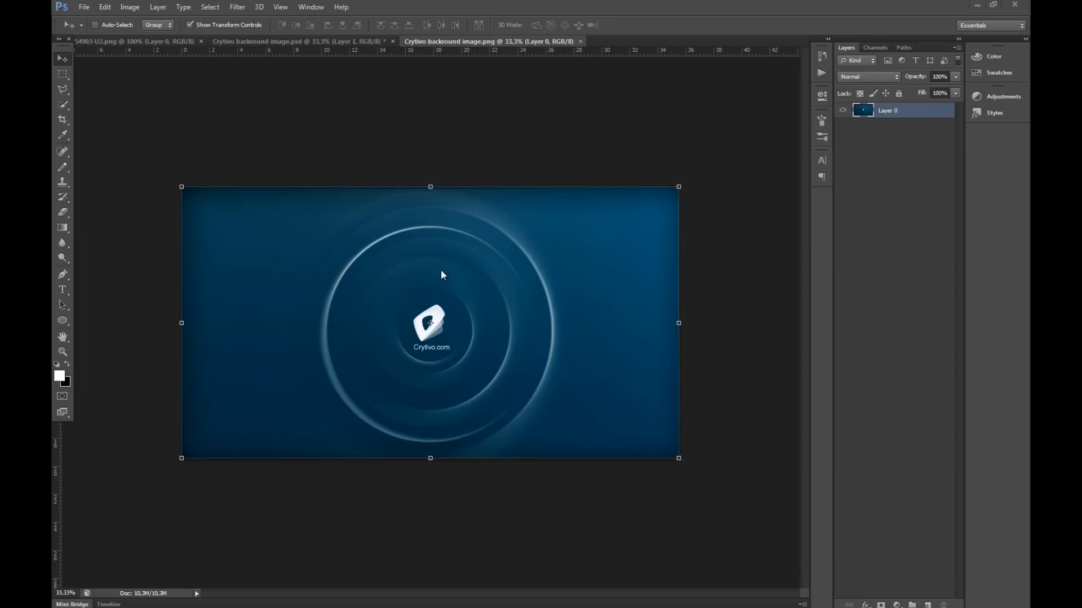
{"action": "mouse_move", "coordinate": [421, 280]}
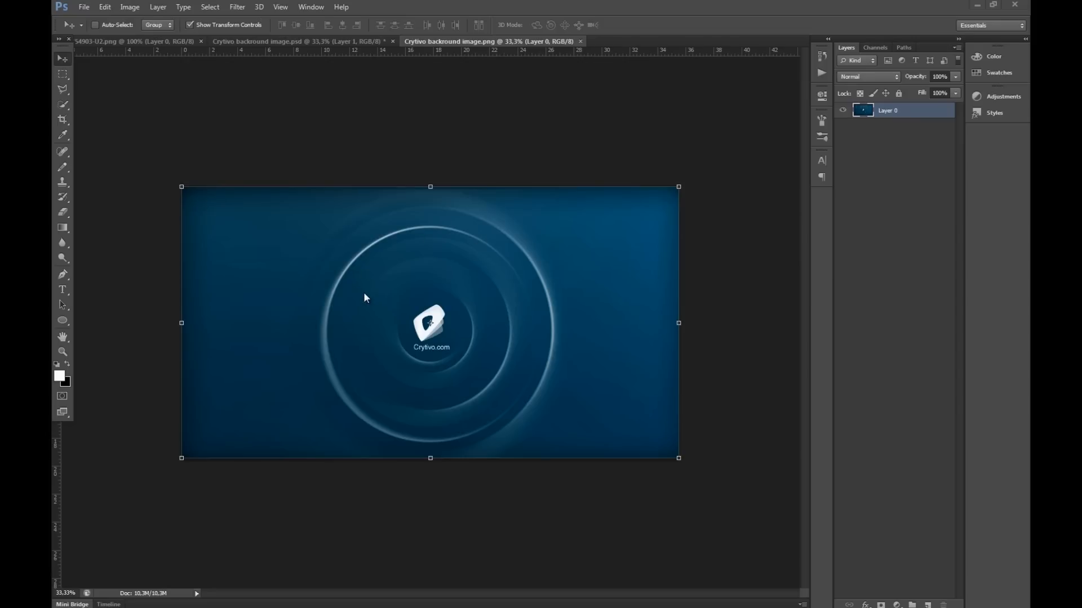
{"action": "mouse_move", "coordinate": [506, 256]}
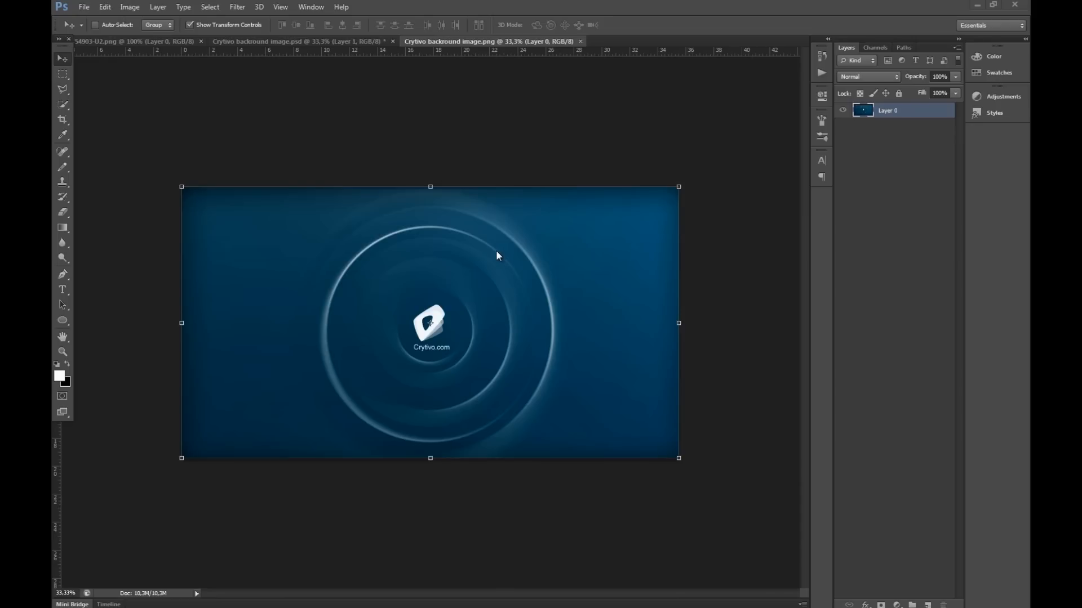
{"action": "mouse_move", "coordinate": [424, 150]}
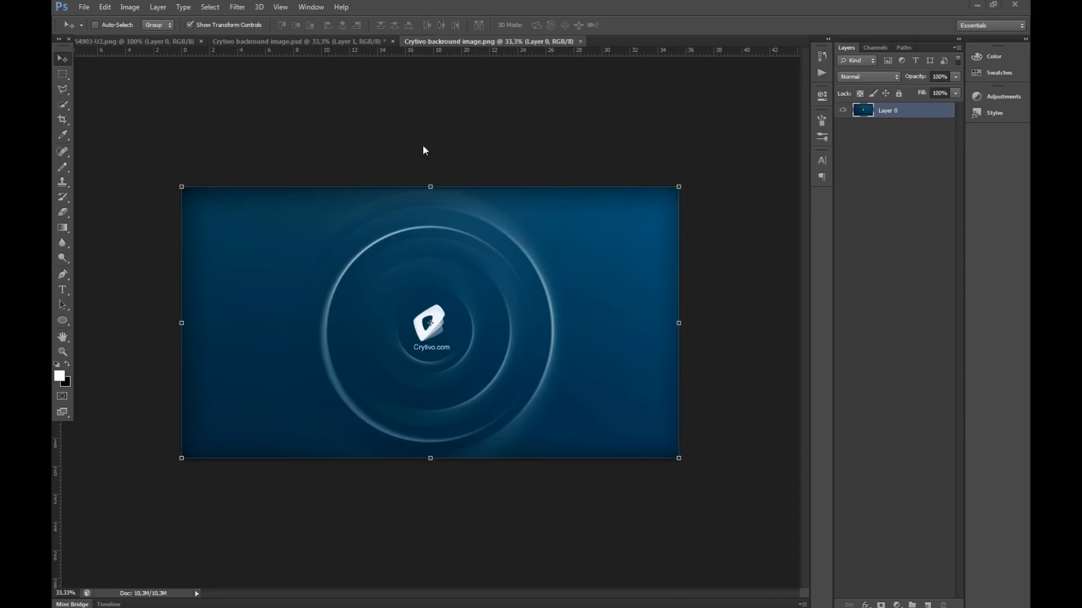
Step: In the light streaks document, draw a curved Pen path arcing beneath the logo
{"action": "left_click", "coordinate": [276, 41]}
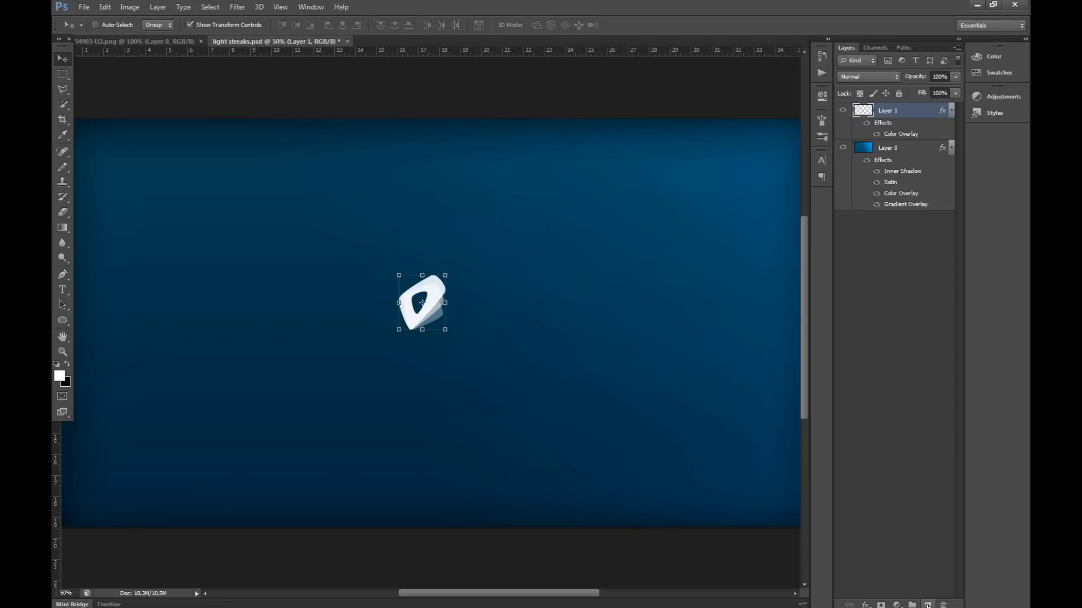
{"action": "mouse_move", "coordinate": [773, 153]}
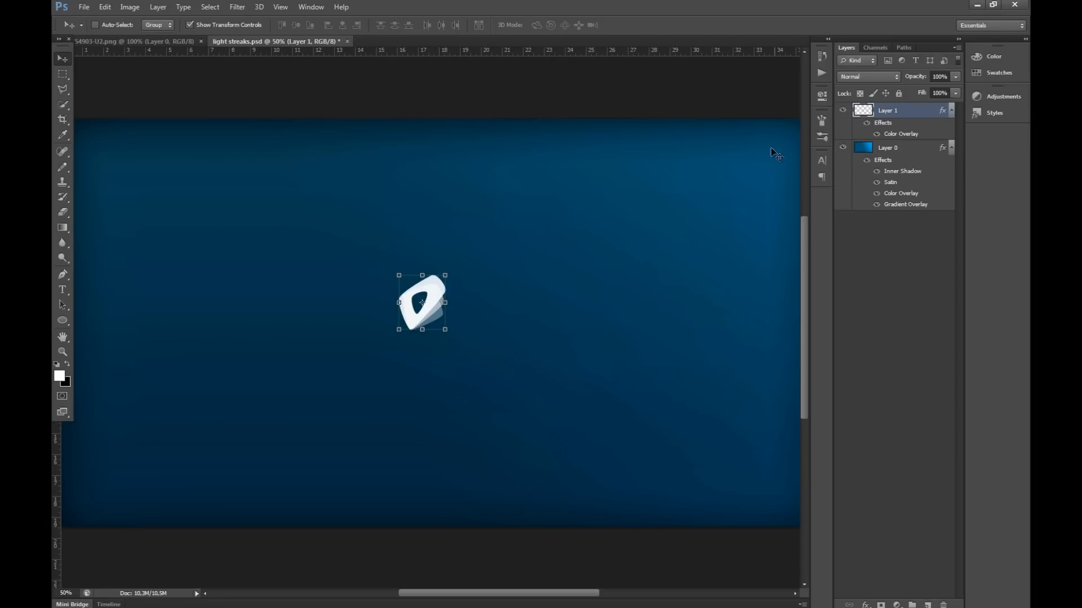
{"action": "mouse_move", "coordinate": [772, 153]}
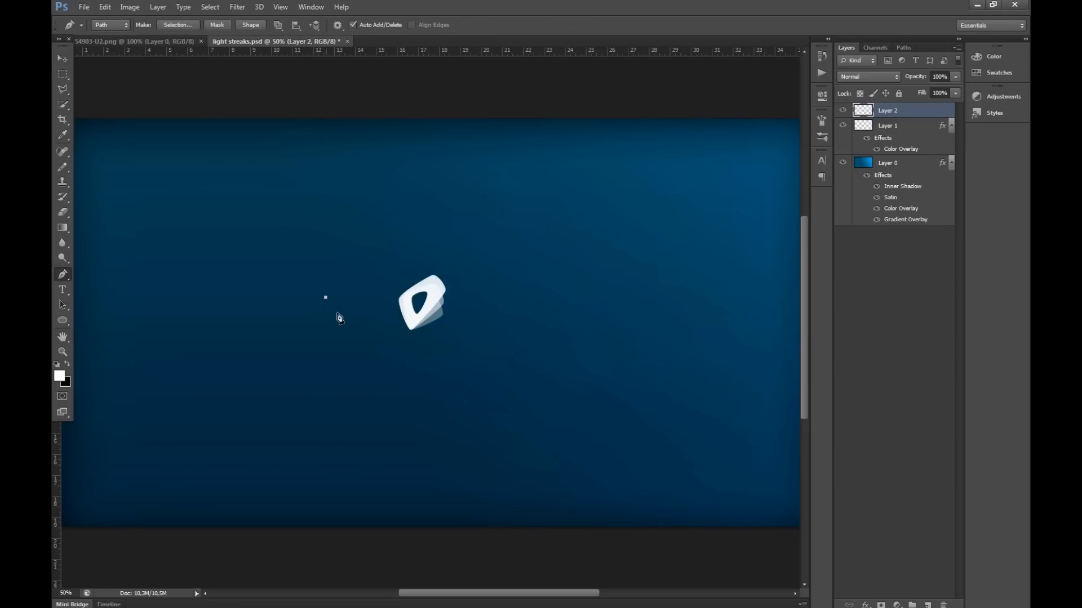
{"action": "left_click", "coordinate": [688, 276]}
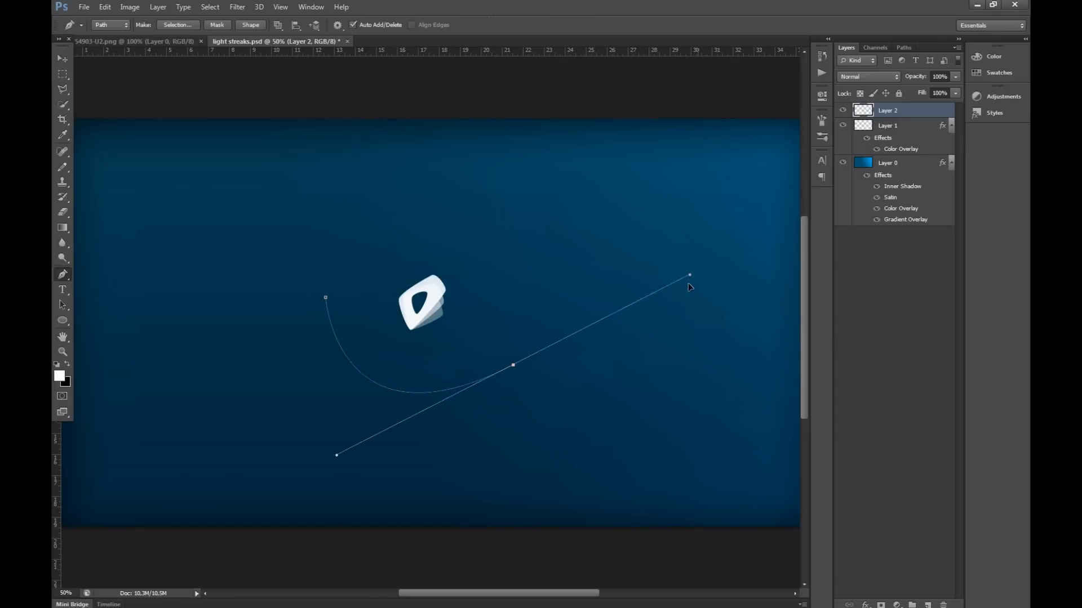
{"action": "left_click_drag", "start_coordinate": [690, 276], "coordinate": [663, 284]}
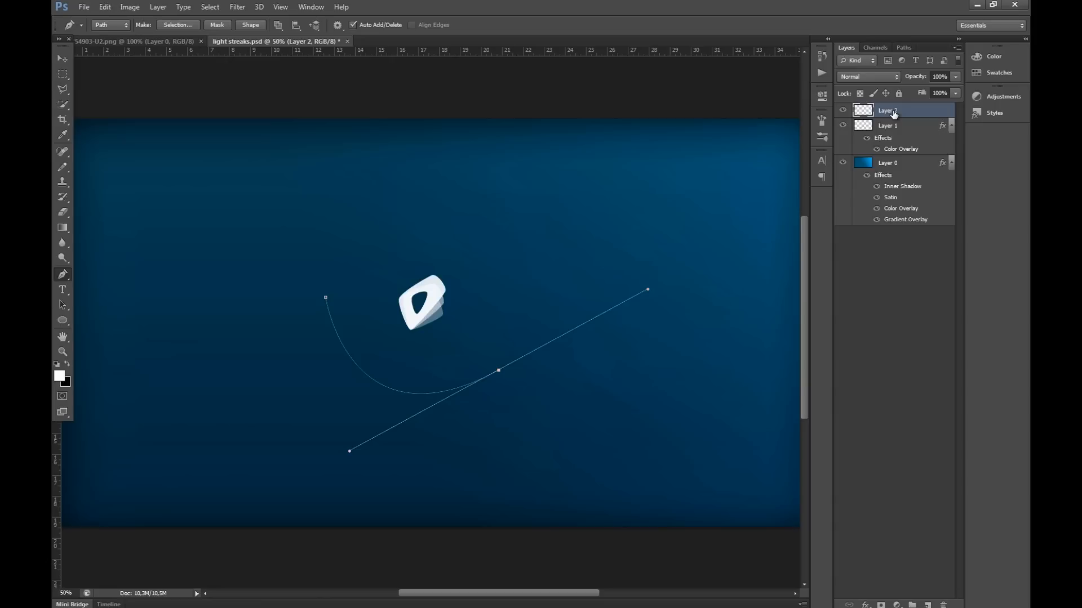
Step: Stroke the path with a tapered white Pencil line using Simulate Pressure
{"action": "left_click", "coordinate": [904, 46]}
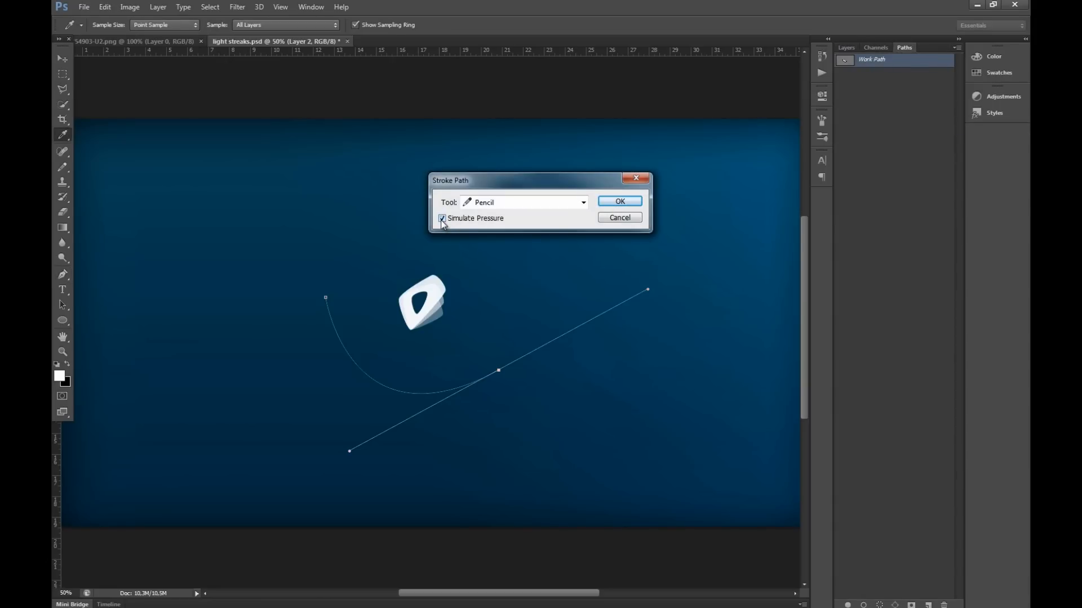
{"action": "left_click", "coordinate": [617, 200]}
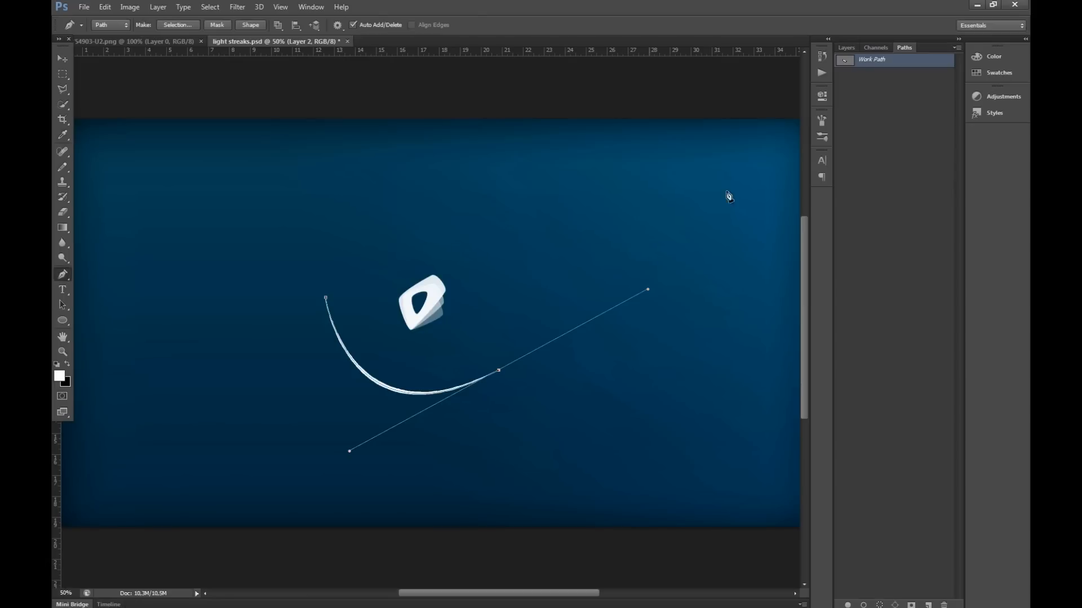
{"action": "left_click", "coordinate": [845, 47]}
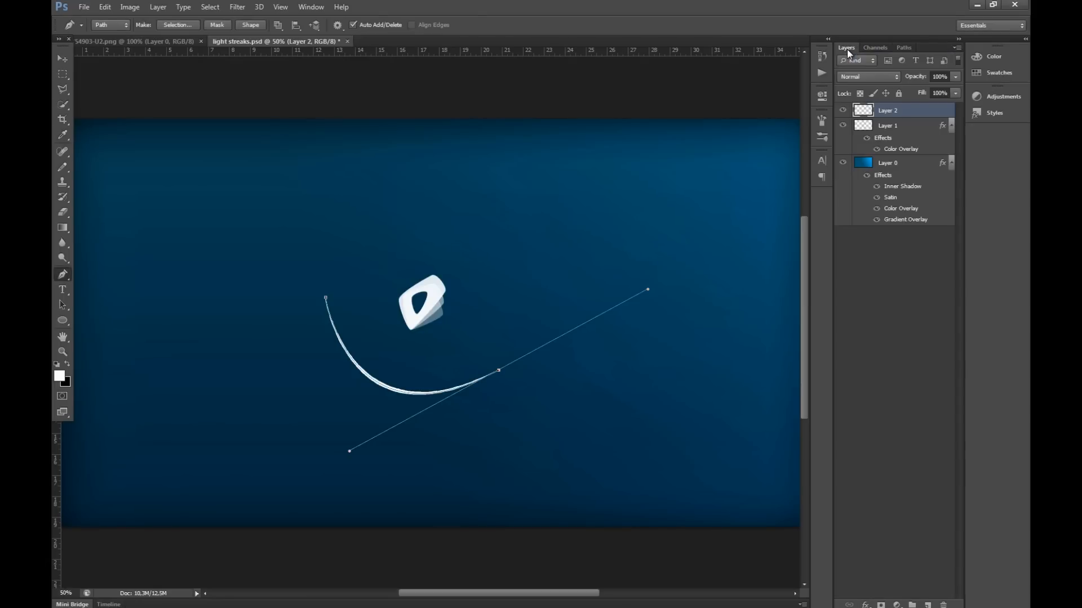
{"action": "left_click", "coordinate": [903, 47]}
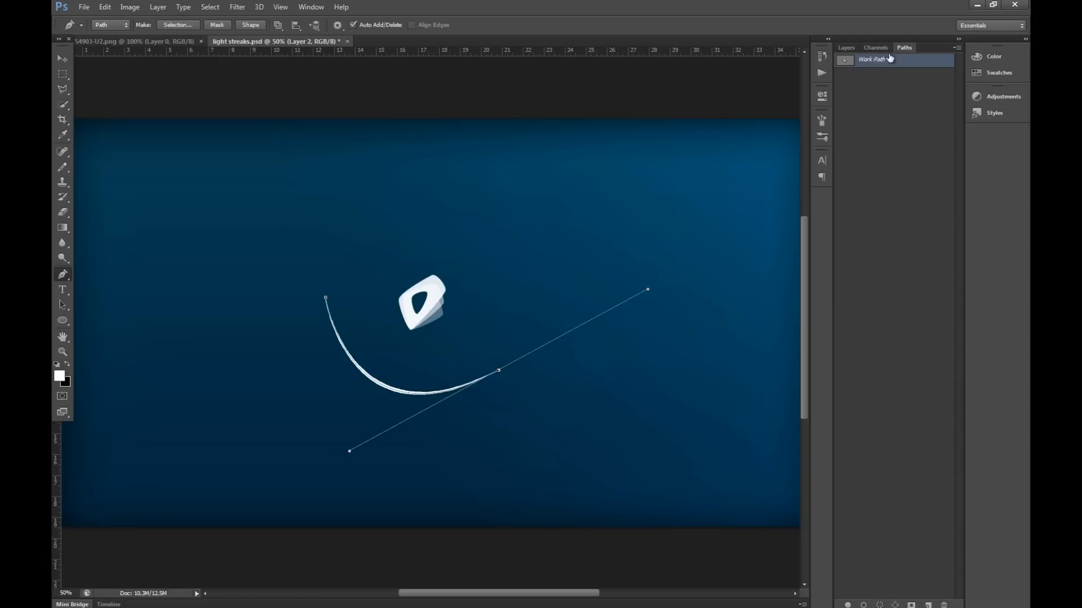
{"action": "left_click", "coordinate": [846, 46]}
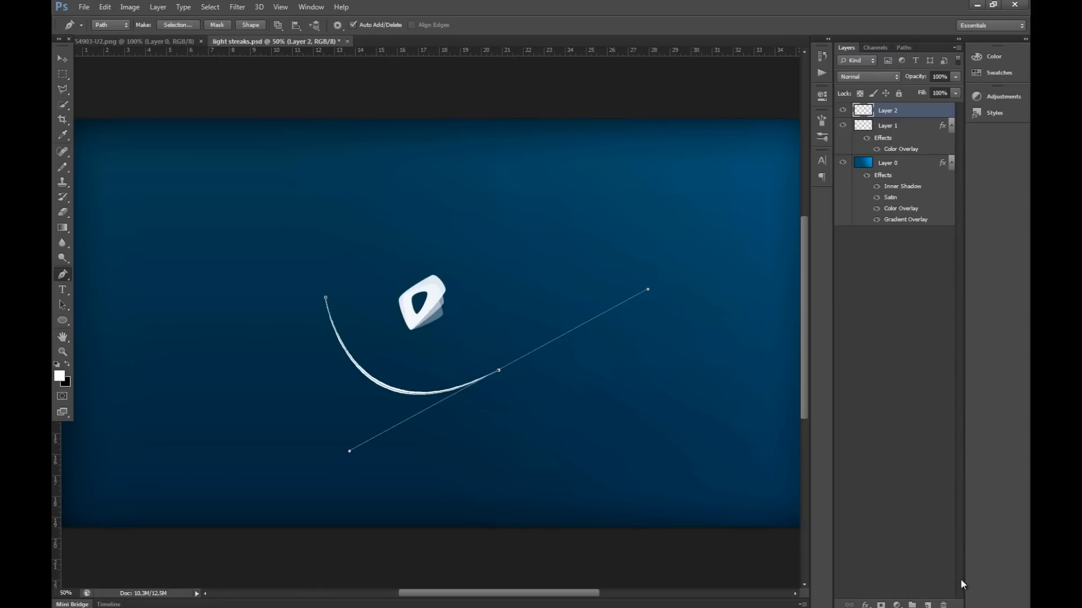
Step: Add Layer 3 and draw a new Pen path curving around the logo's upper right
{"action": "left_click", "coordinate": [904, 47]}
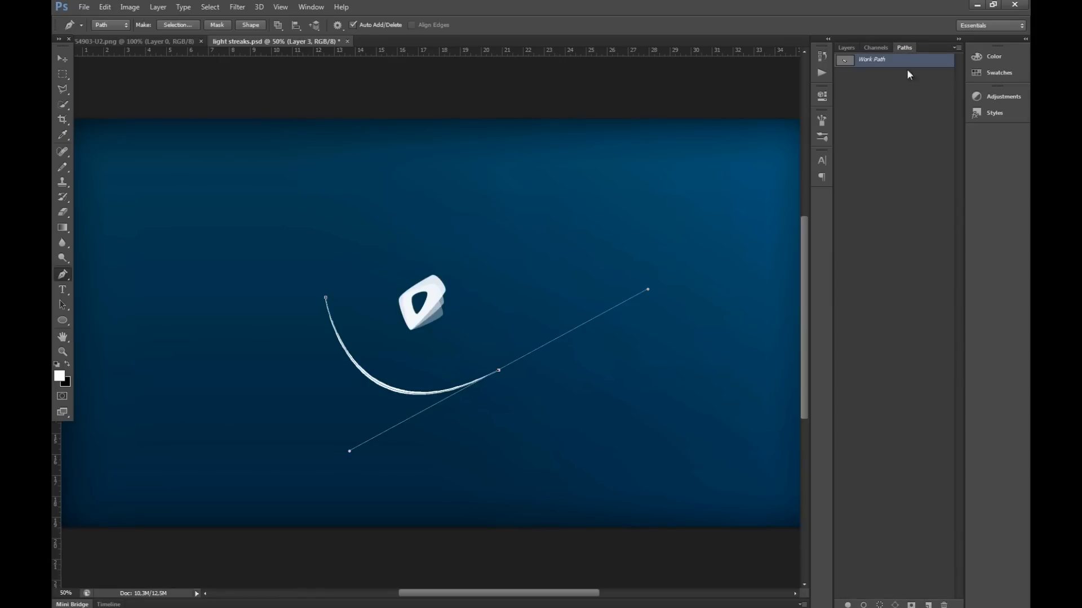
{"action": "left_click", "coordinate": [846, 47]}
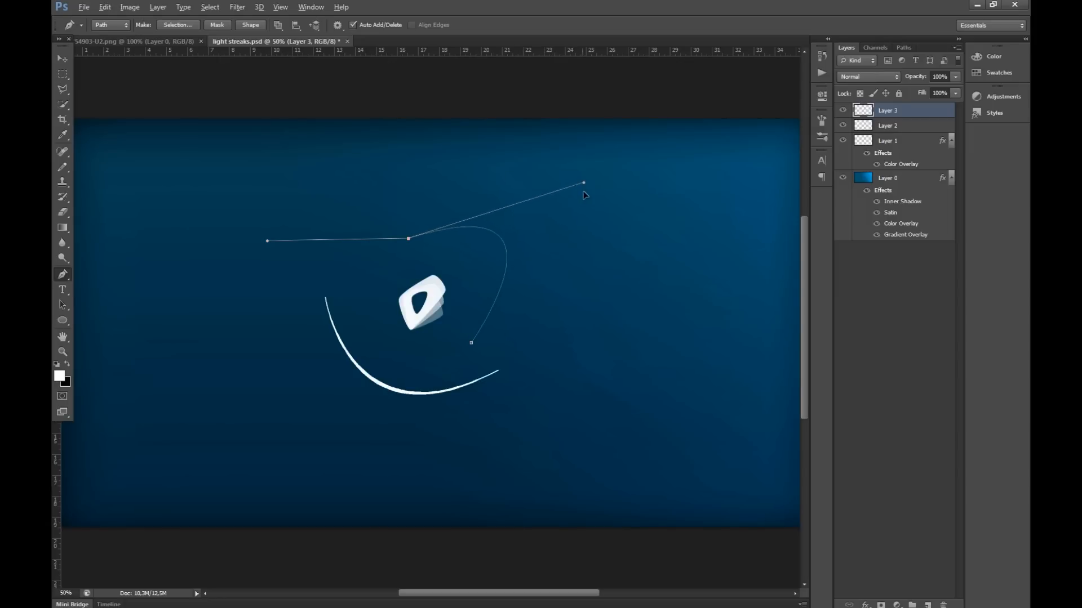
{"action": "left_click_drag", "start_coordinate": [583, 184], "coordinate": [596, 210]}
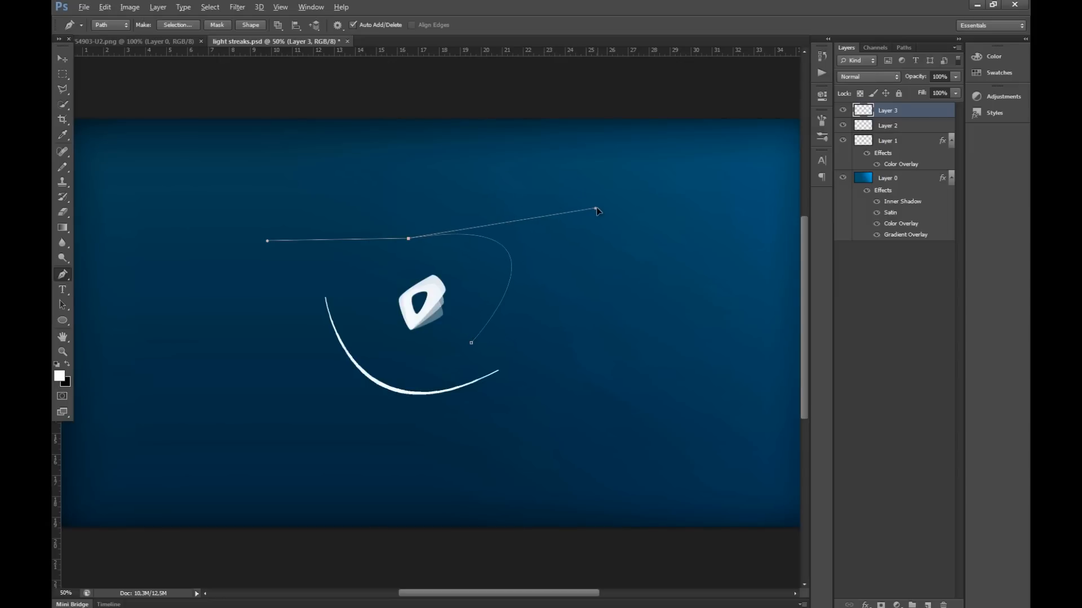
{"action": "left_click_drag", "start_coordinate": [596, 210], "coordinate": [510, 228]}
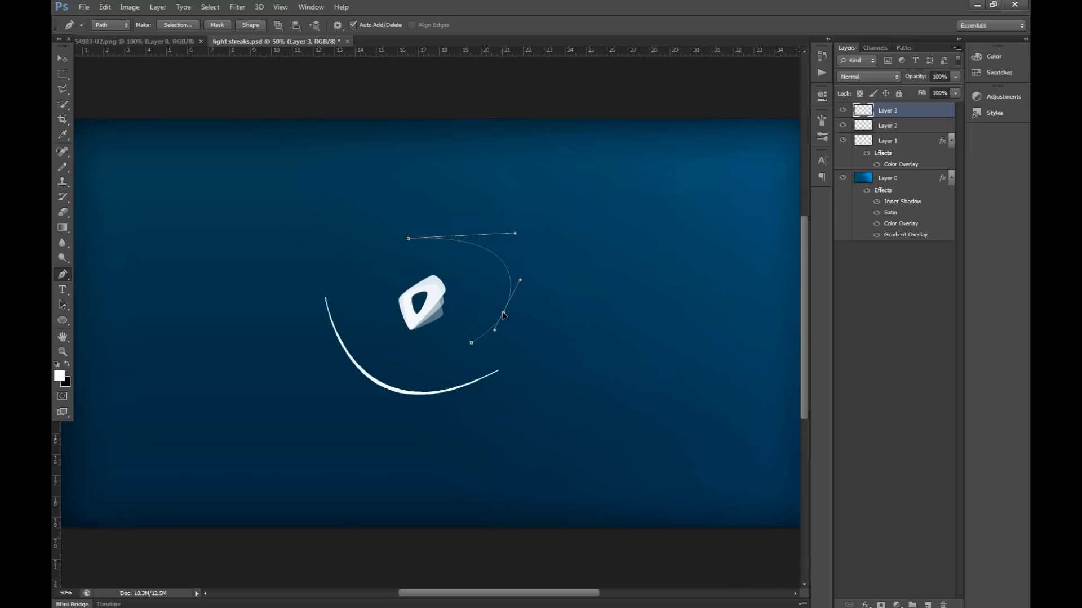
{"action": "left_click_drag", "start_coordinate": [494, 328], "coordinate": [500, 314]}
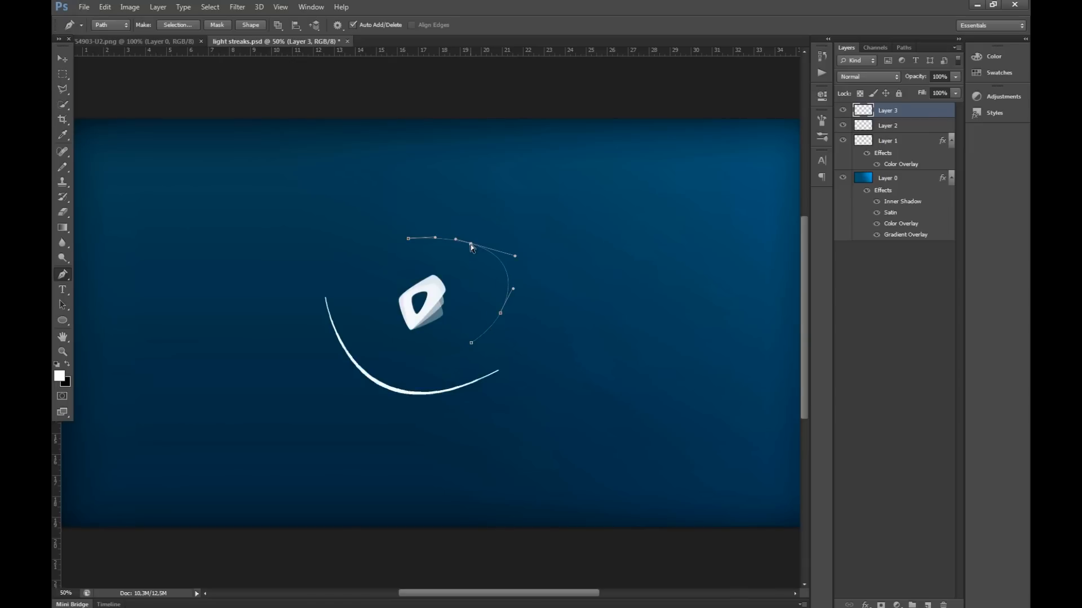
{"action": "left_click_drag", "start_coordinate": [469, 247], "coordinate": [434, 240]}
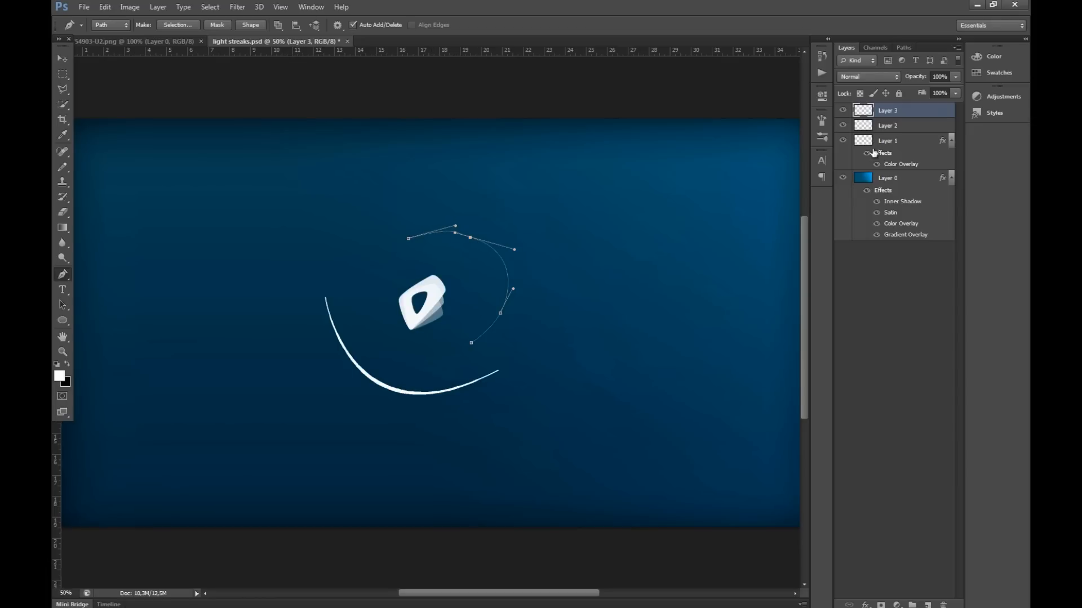
Step: Stroke the new path with a tapered Pencil line using Simulate Pressure
{"action": "left_click", "coordinate": [904, 47]}
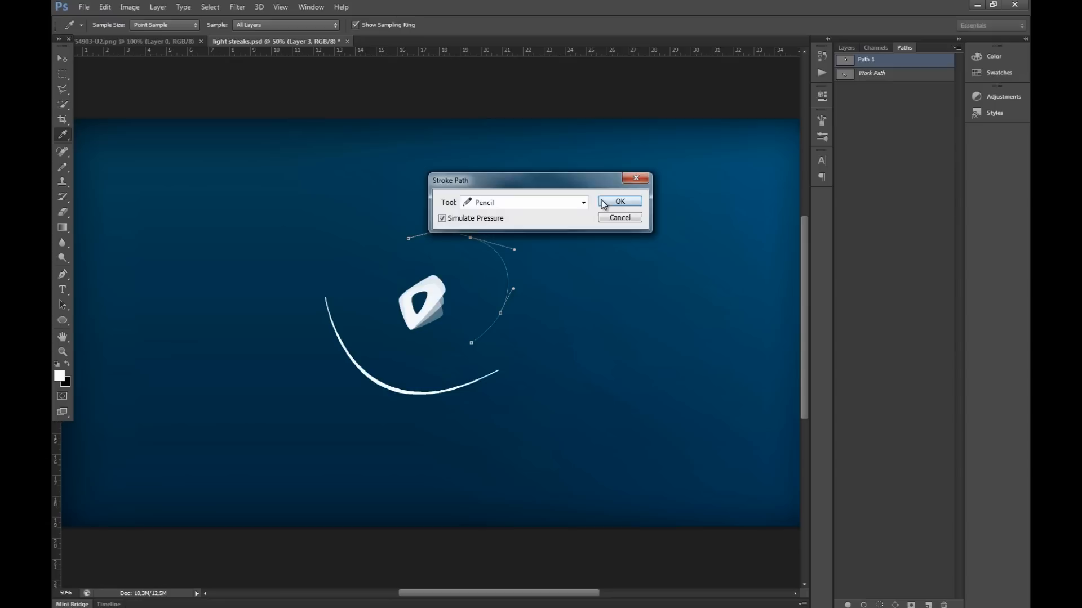
{"action": "left_click", "coordinate": [618, 202]}
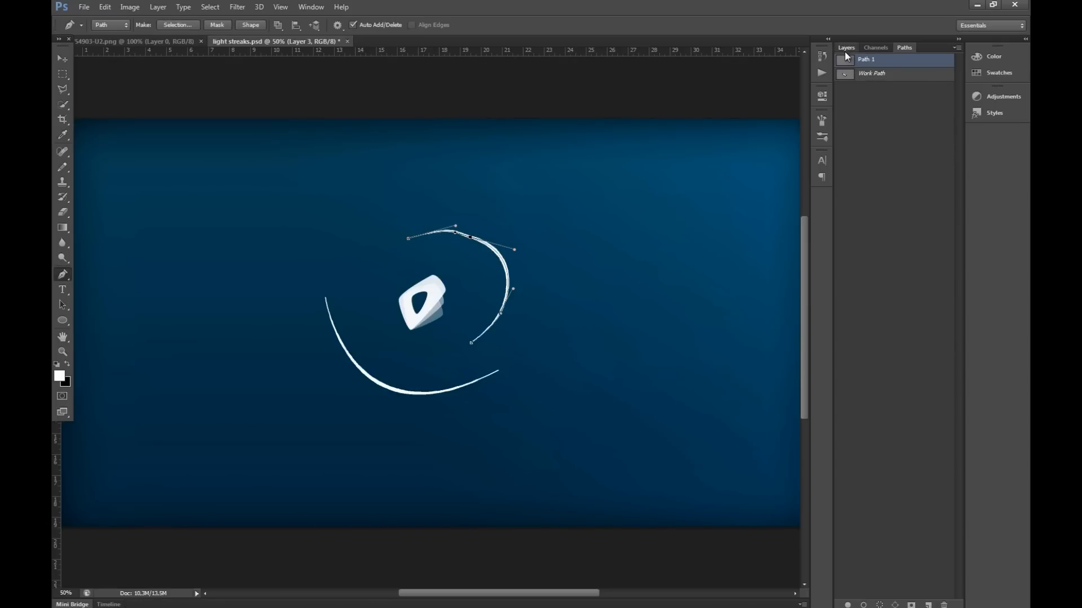
{"action": "left_click", "coordinate": [845, 47]}
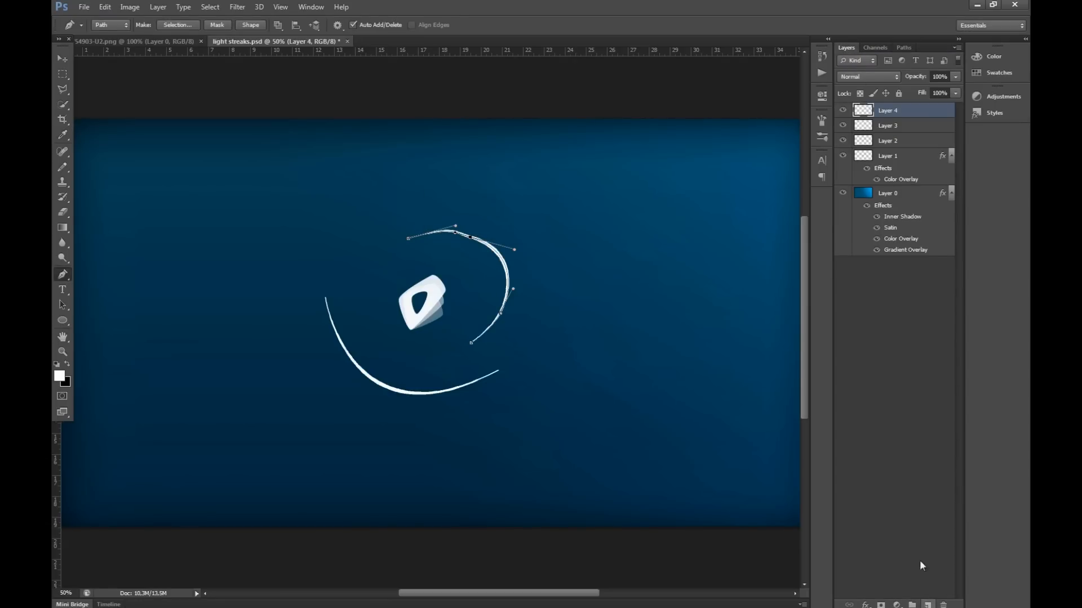
Step: Stroke the outer arc path with a tapered Pencil line using Simulate Pressure
{"action": "left_click", "coordinate": [903, 46]}
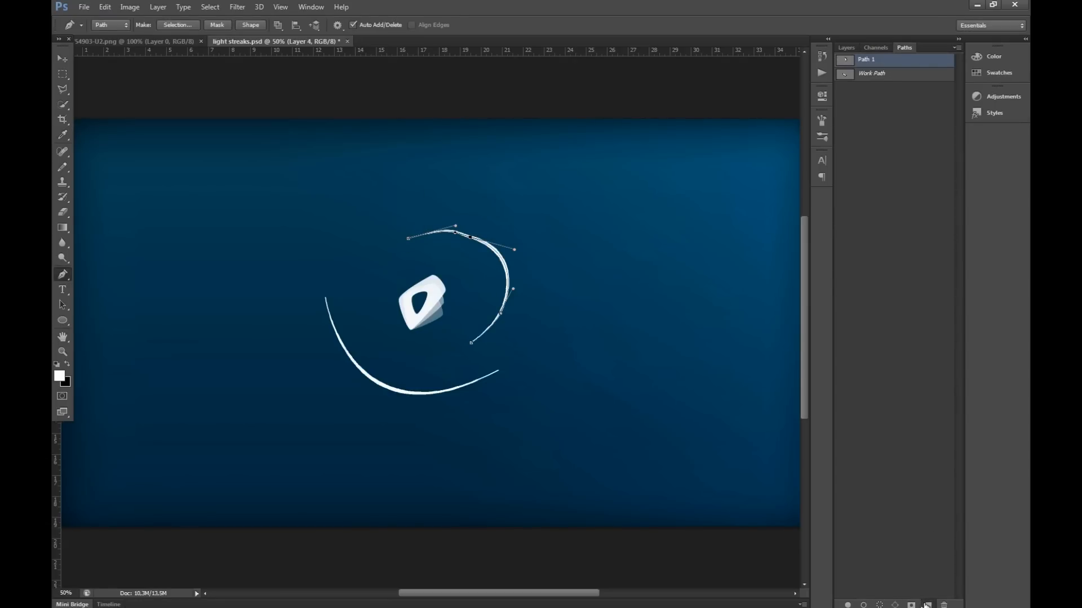
{"action": "left_click", "coordinate": [845, 47]}
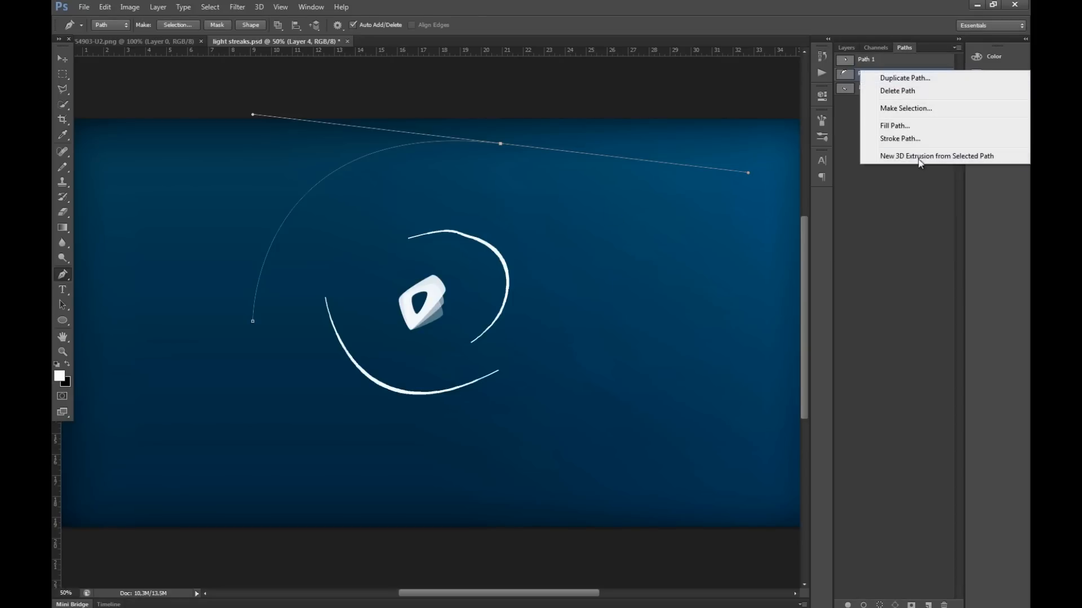
{"action": "left_click", "coordinate": [900, 138]}
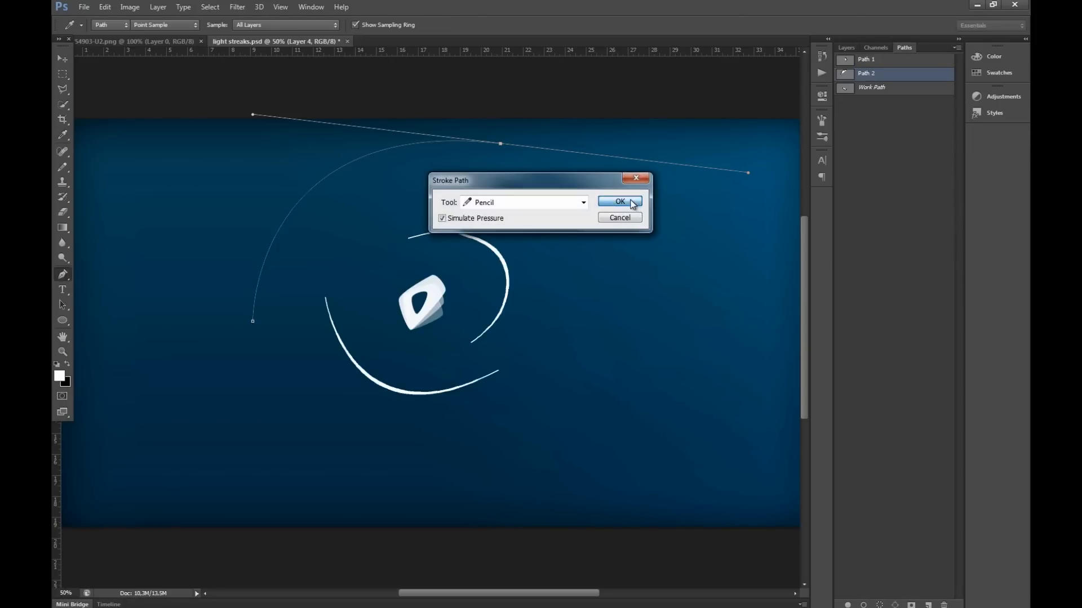
{"action": "left_click", "coordinate": [619, 202]}
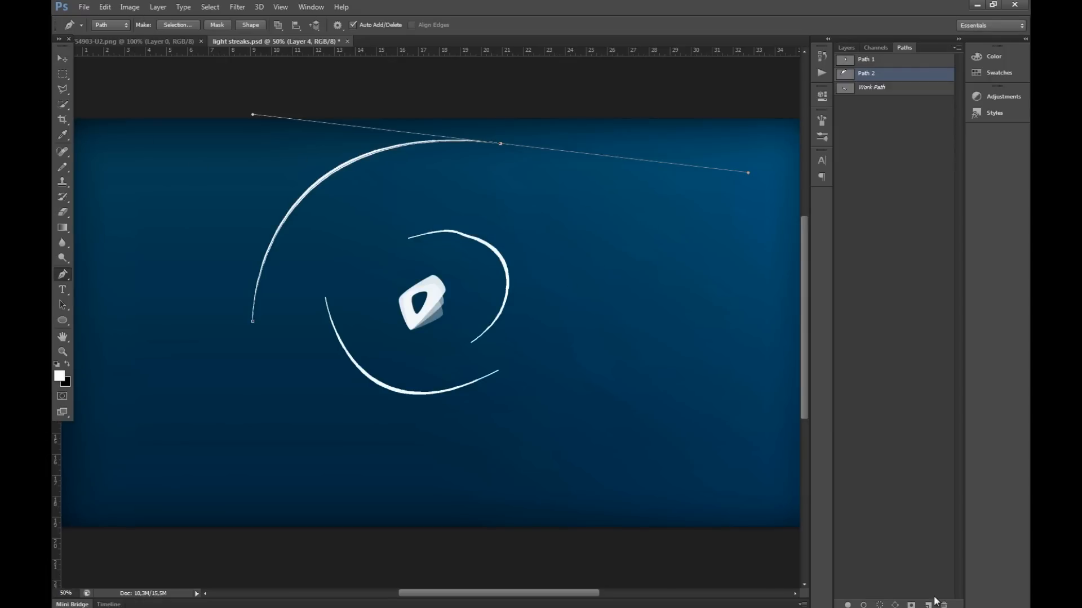
Step: Stroke another curved path with simulated pressure, then merge Layers 2–4
{"action": "left_click", "coordinate": [846, 47]}
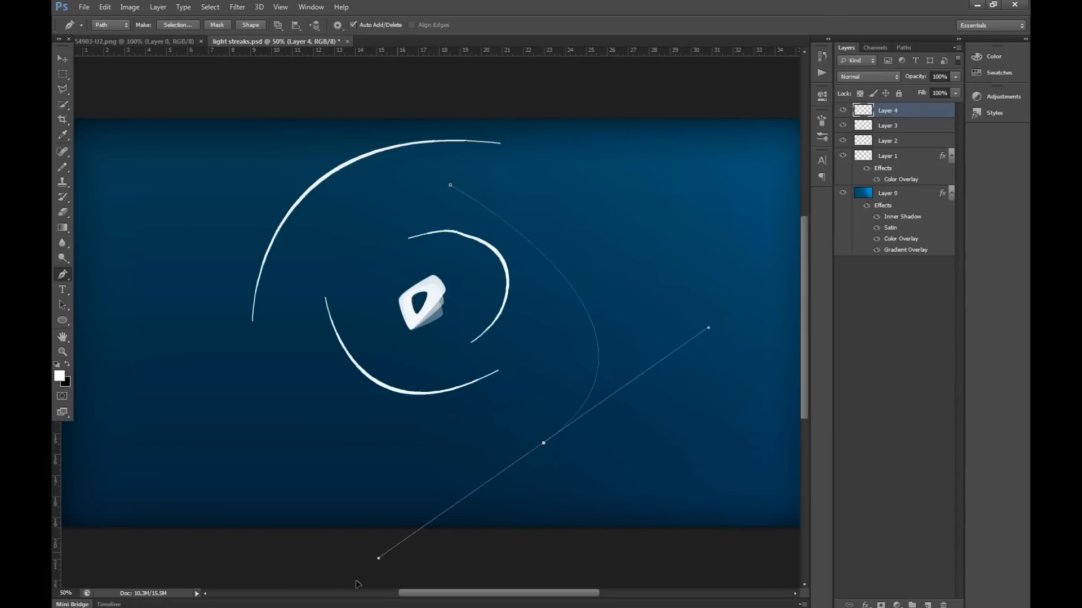
{"action": "scroll", "scroll_direction": "down", "scroll_amount": 3}
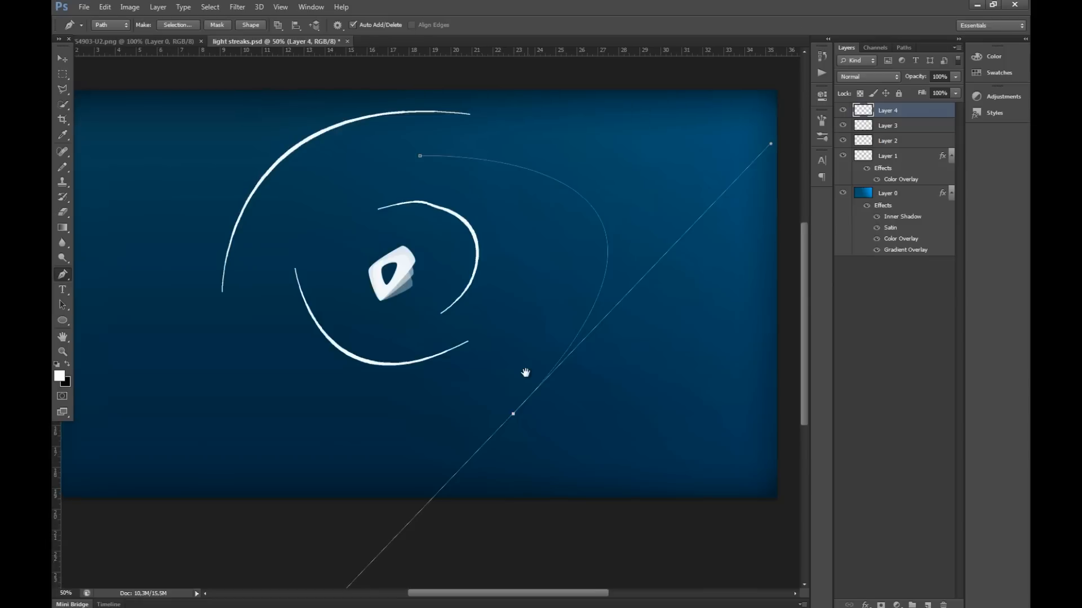
{"action": "left_click", "coordinate": [904, 47]}
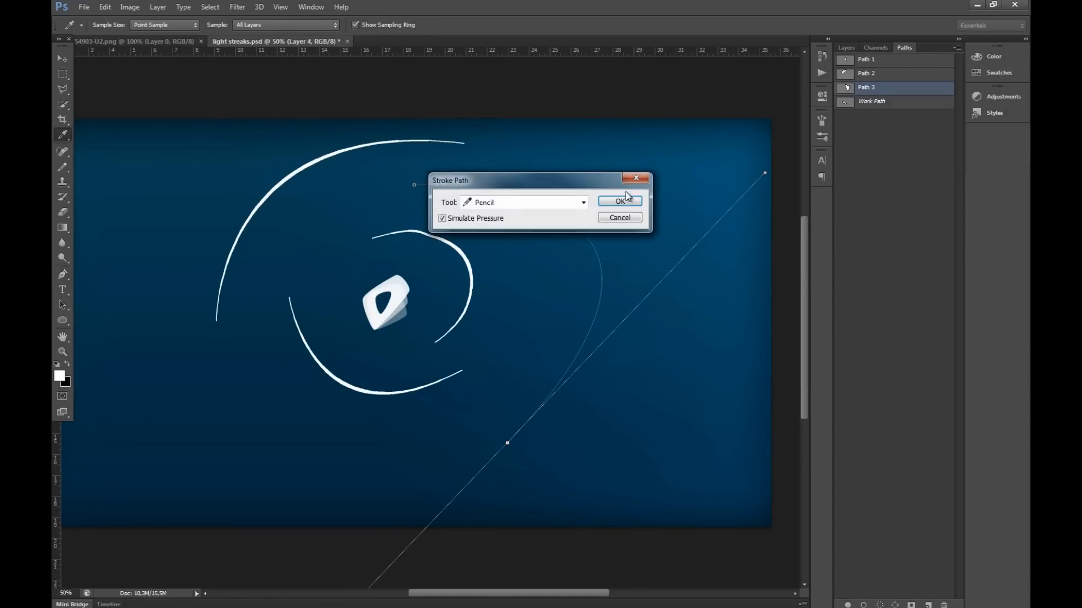
{"action": "left_click", "coordinate": [618, 201]}
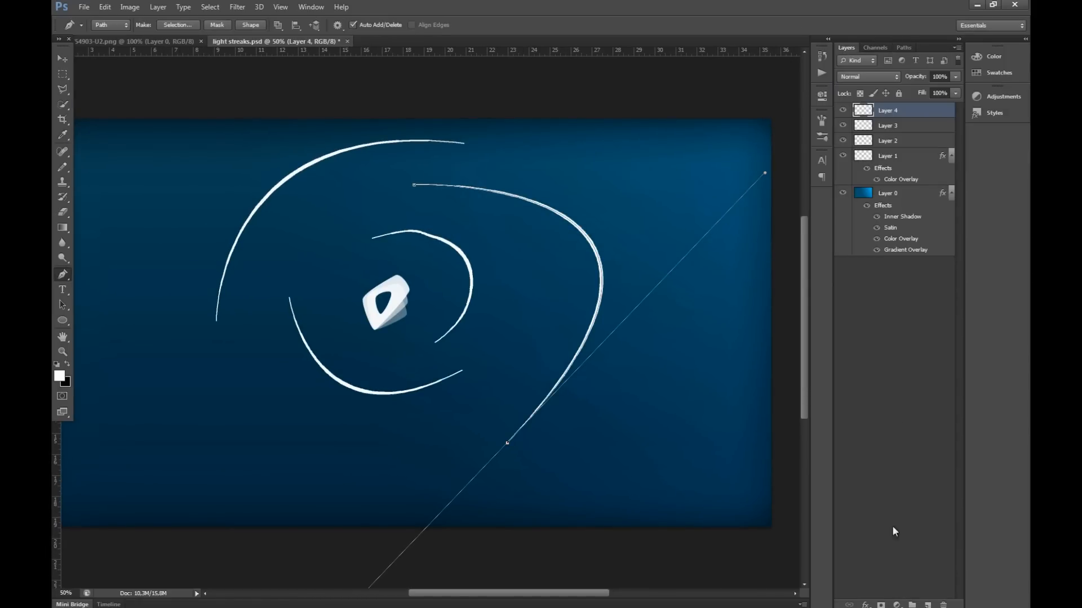
{"action": "left_click", "coordinate": [890, 155]}
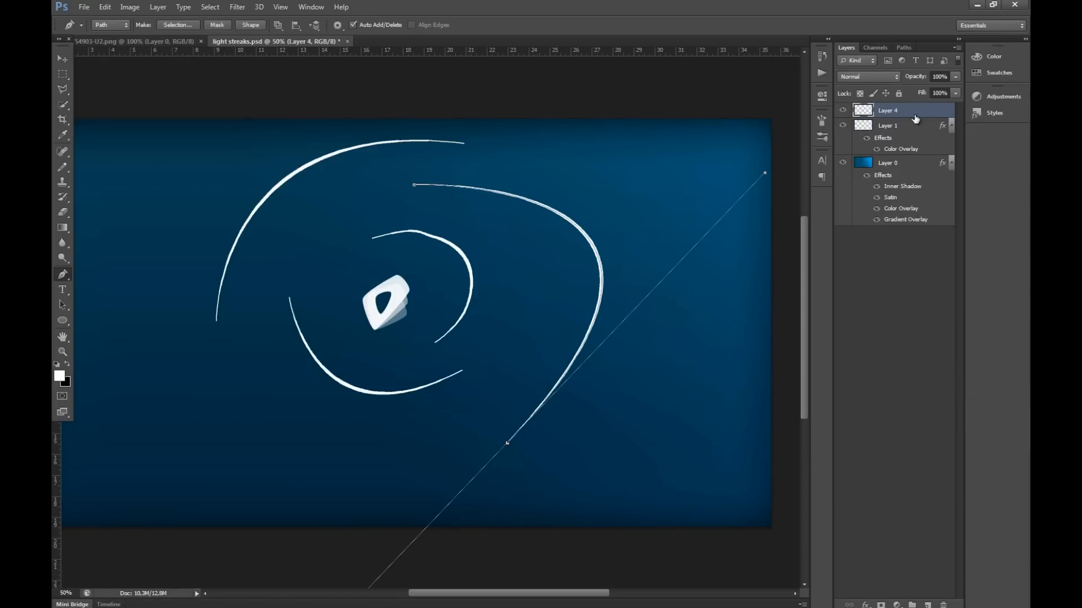
Step: Apply Radial Blur (Spin, Good) to Layer 4 and scale it to about 77%
{"action": "left_click", "coordinate": [237, 7]}
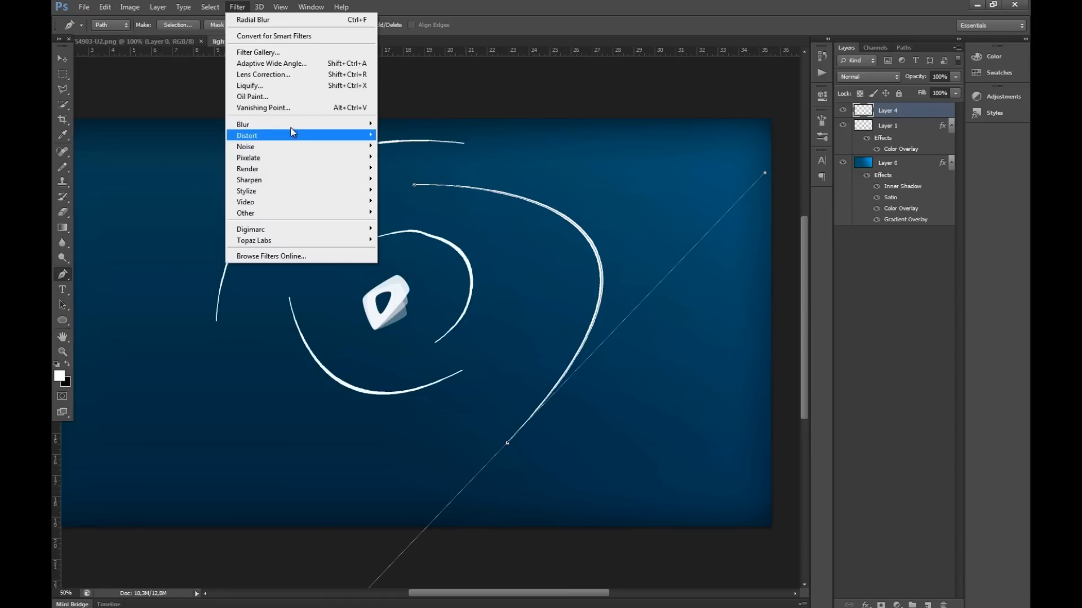
{"action": "mouse_move", "coordinate": [242, 124]}
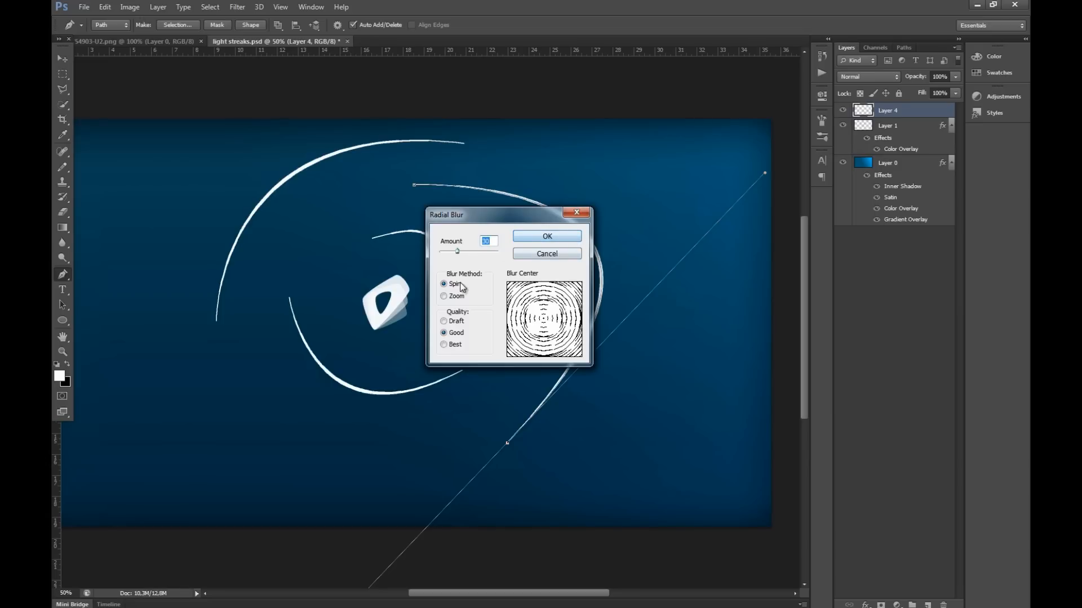
{"action": "left_click", "coordinate": [546, 236]}
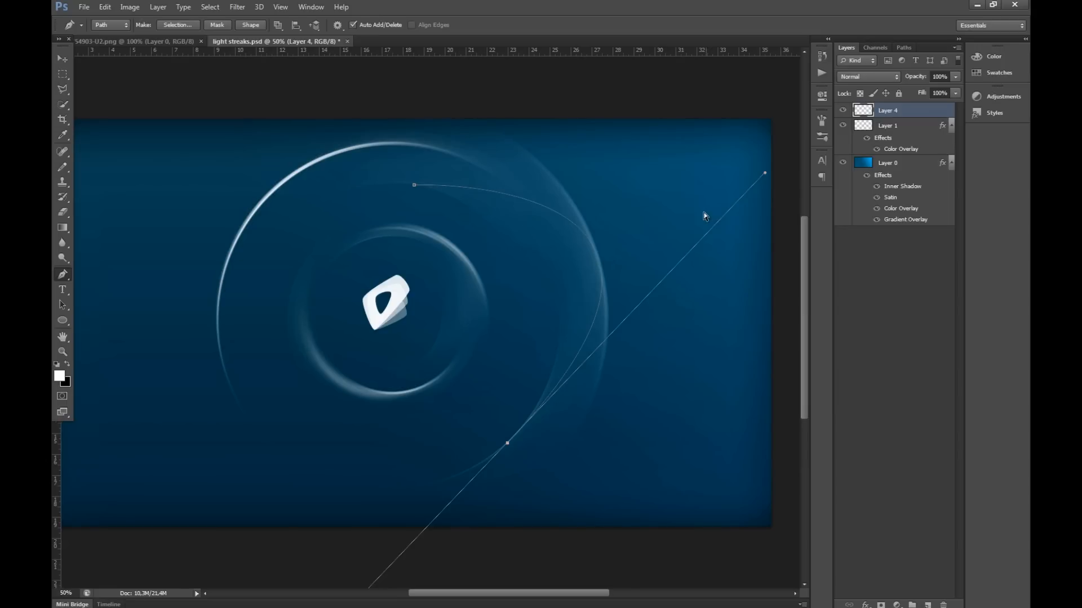
{"action": "left_click", "coordinate": [62, 57]}
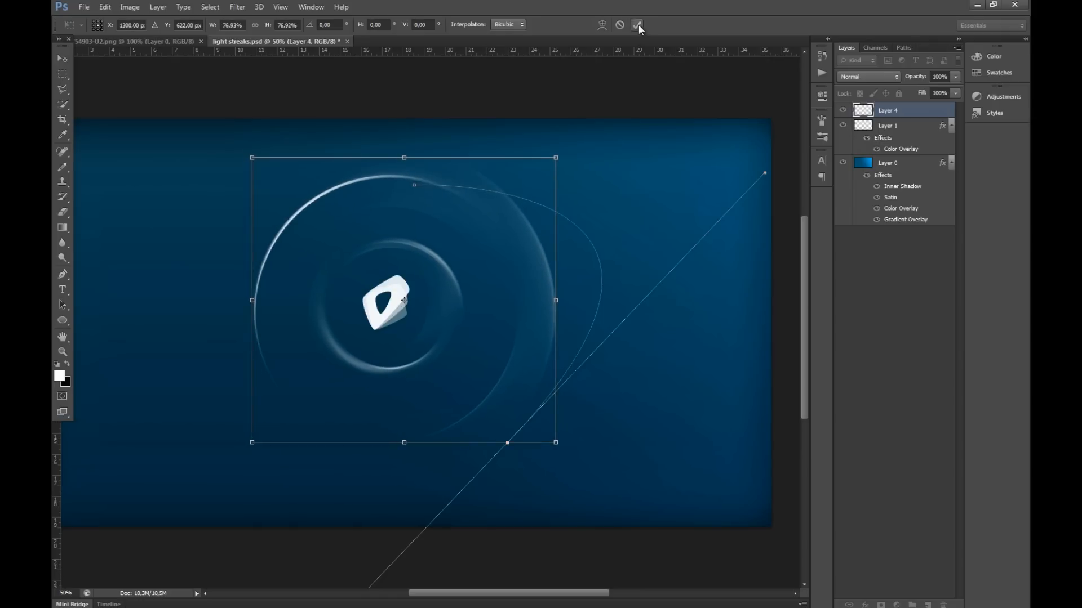
{"action": "left_click", "coordinate": [638, 25]}
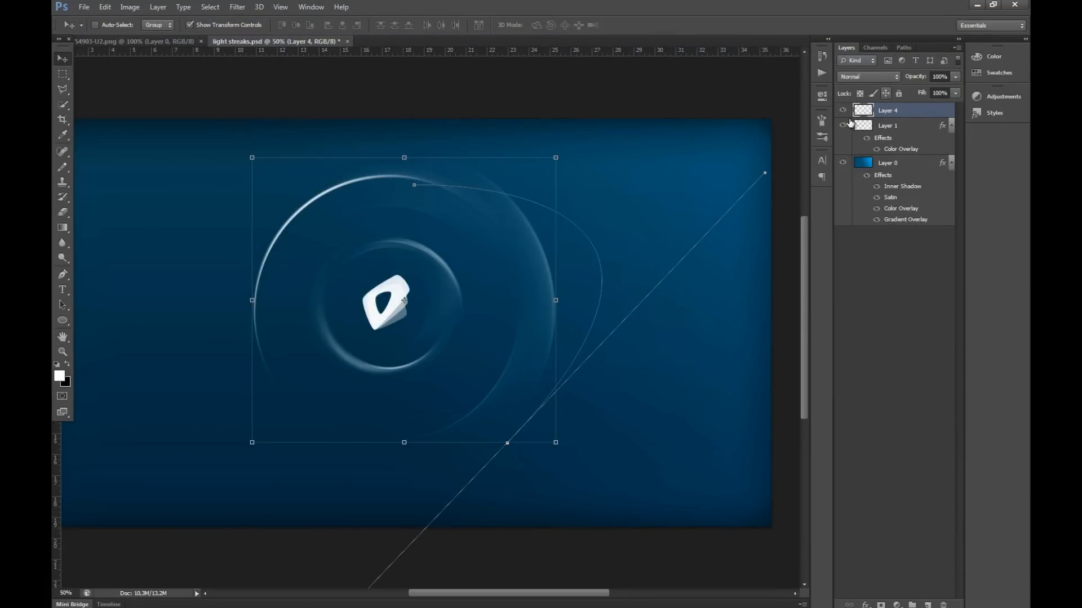
Step: Hide Layer 4 and deselect the path so its outline disappears
{"action": "left_click", "coordinate": [904, 47]}
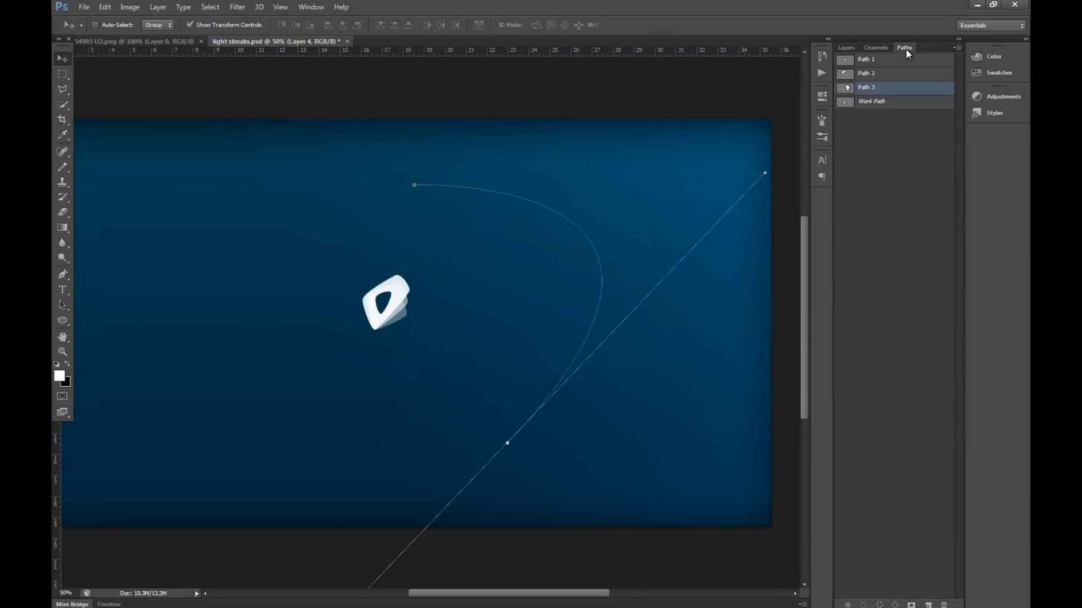
{"action": "left_click", "coordinate": [846, 47]}
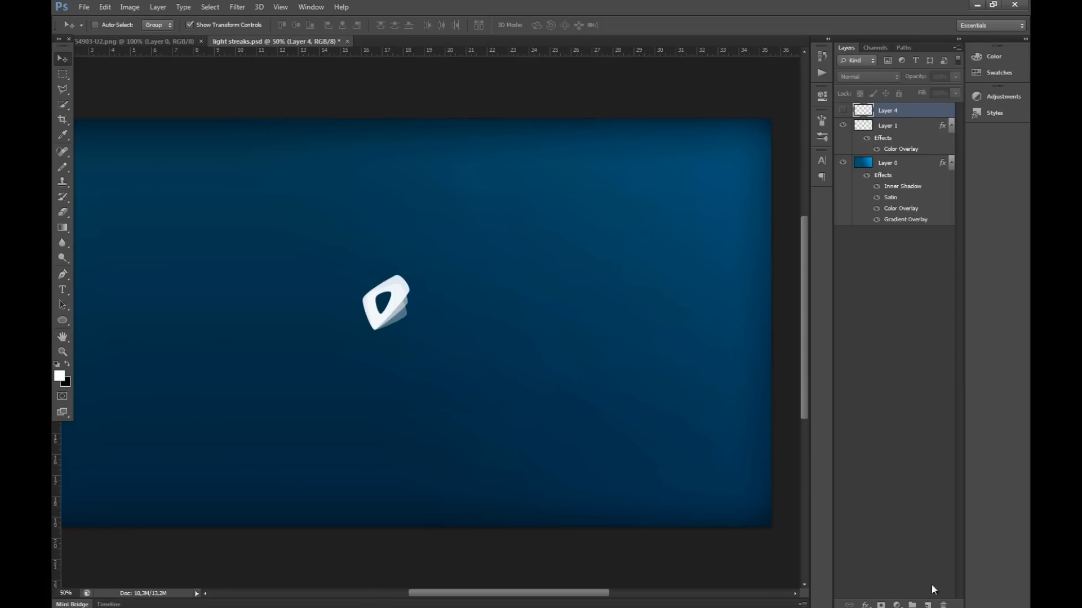
Step: Draw a 1118 px circle with no fill and a thick solid white stroke
{"action": "left_click", "coordinate": [61, 319]}
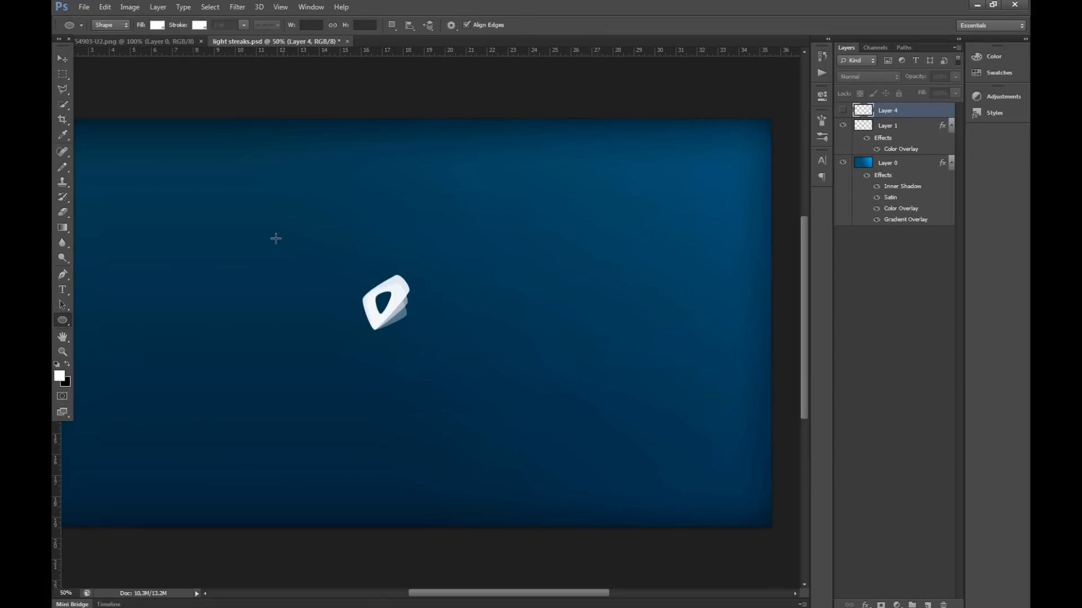
{"action": "mouse_move", "coordinate": [162, 31]}
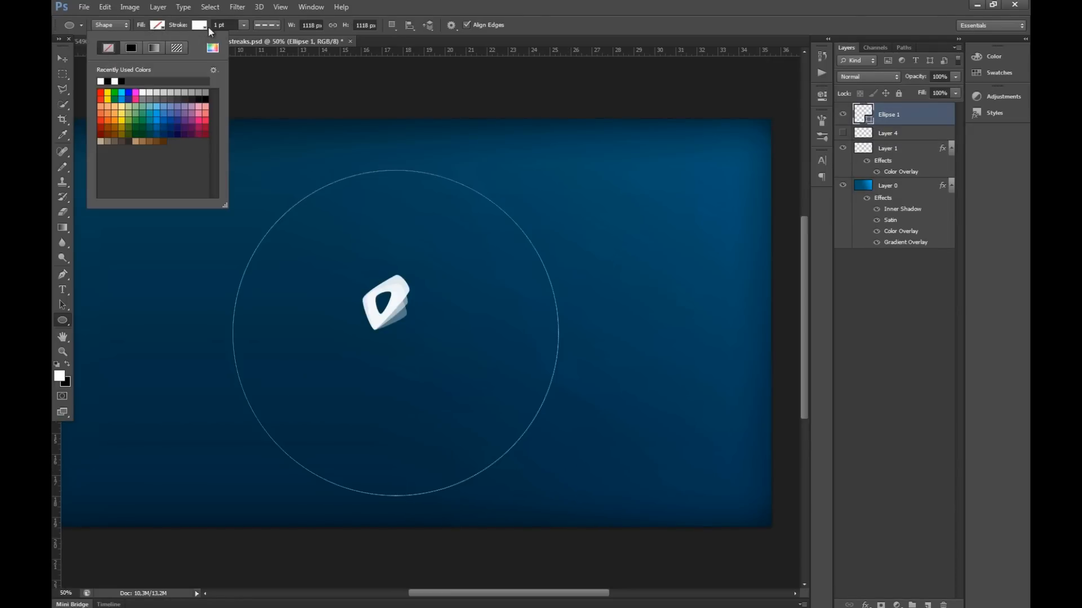
{"action": "left_click", "coordinate": [243, 25]}
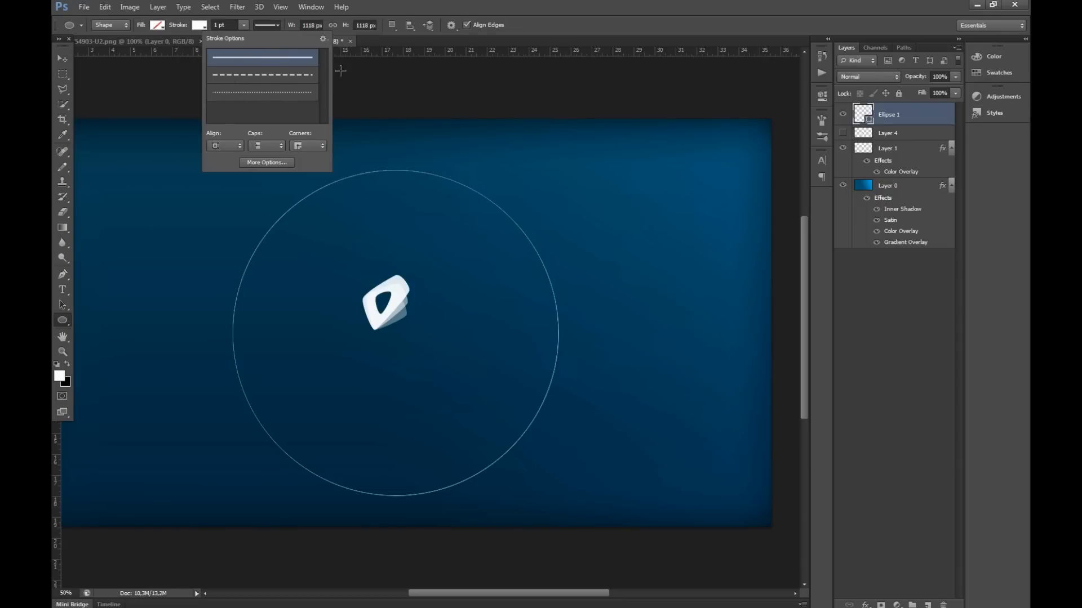
{"action": "left_click", "coordinate": [219, 25]}
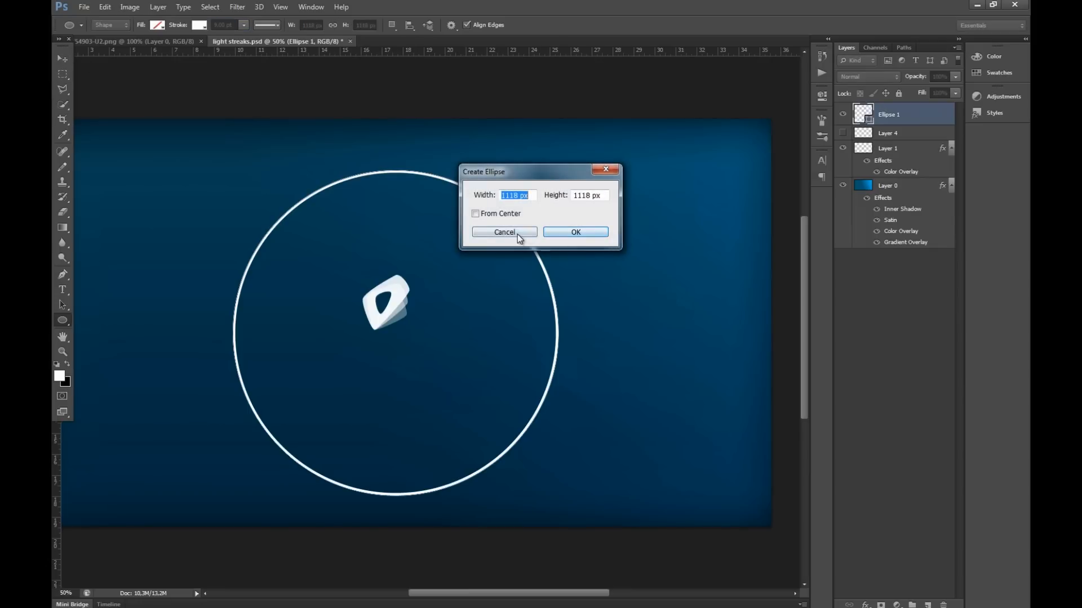
{"action": "right_click", "coordinate": [889, 114]}
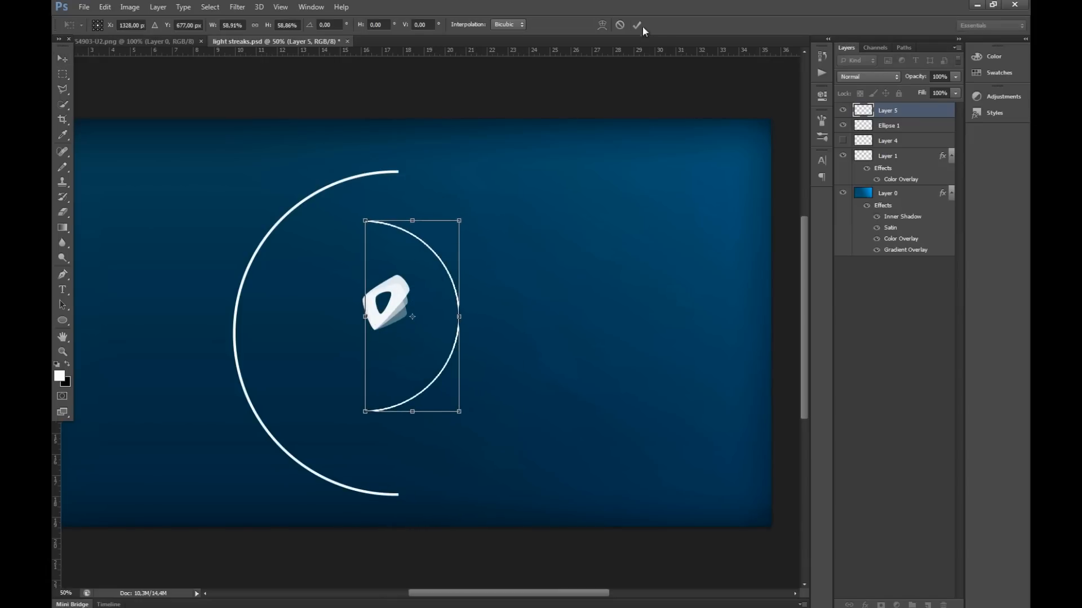
Step: Commit the smaller inner arc, duplicate it with Ctrl+J, and select Ellipse 1 for copying
{"action": "left_click", "coordinate": [637, 25]}
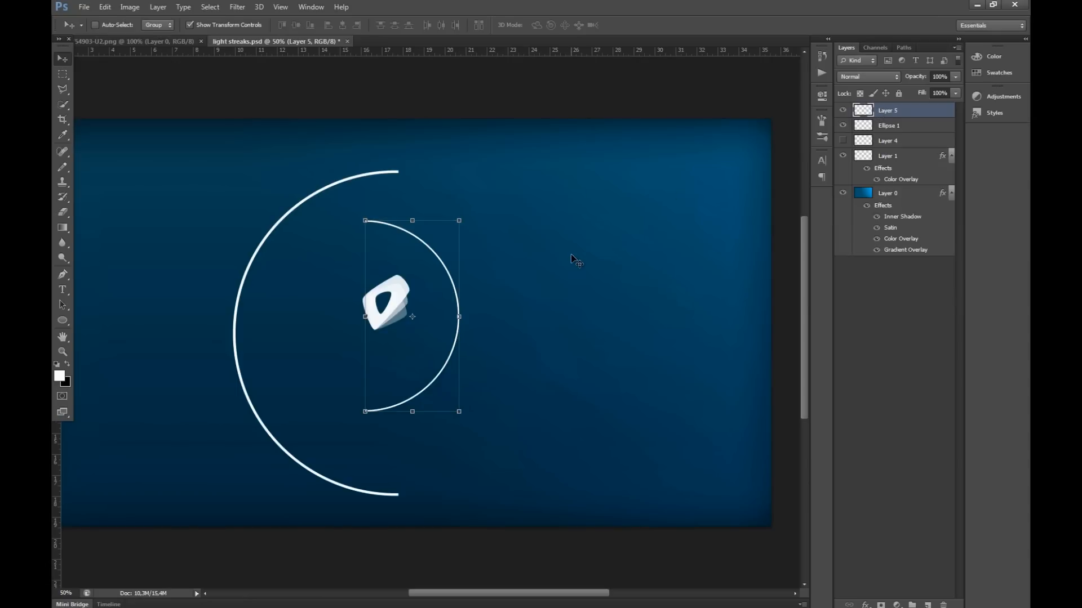
{"action": "key", "text": "ctrl+j"}
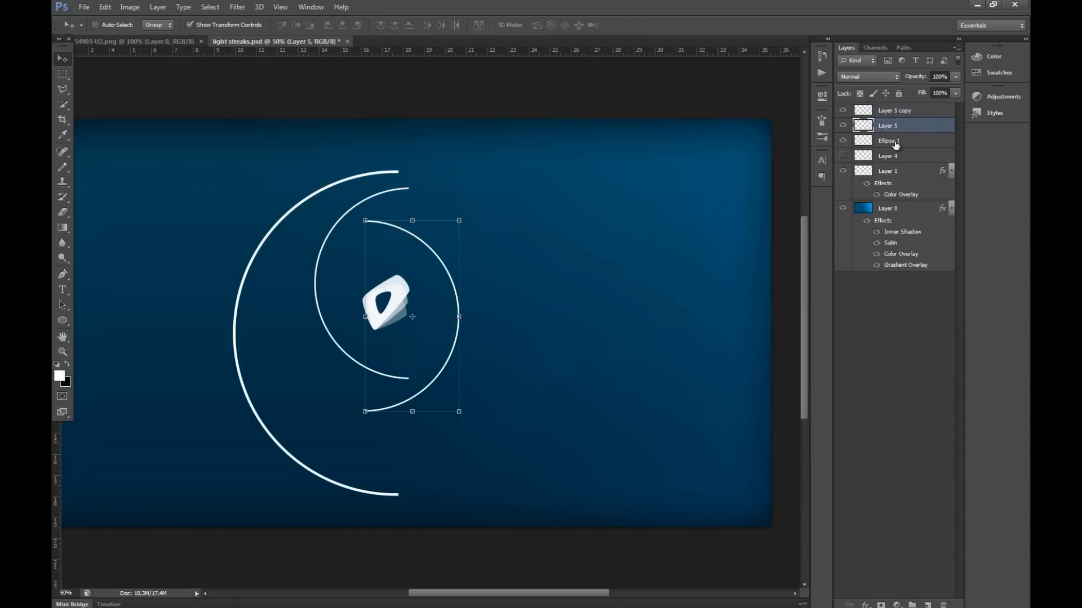
{"action": "left_click", "coordinate": [889, 141]}
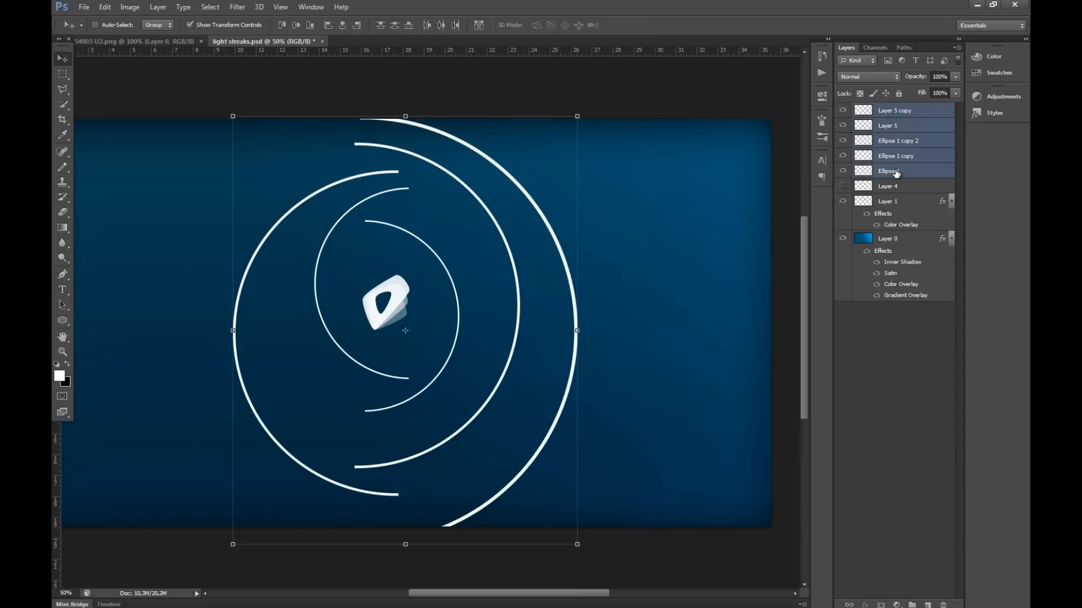
Step: Merge the selected arc layers and apply a Spin radial blur with Amount 30
{"action": "right_click", "coordinate": [891, 170]}
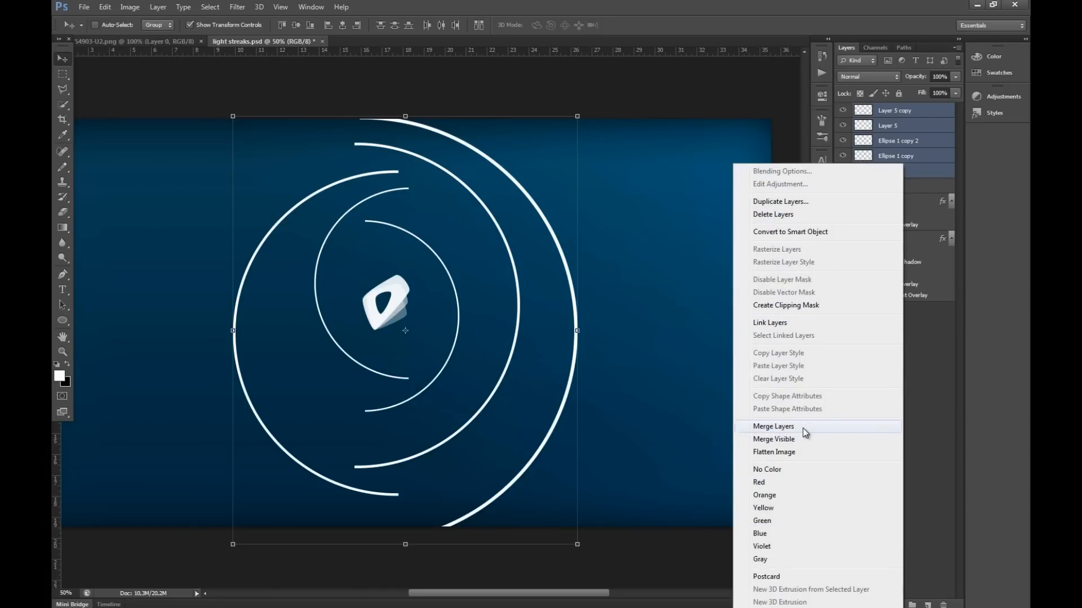
{"action": "left_click", "coordinate": [236, 6]}
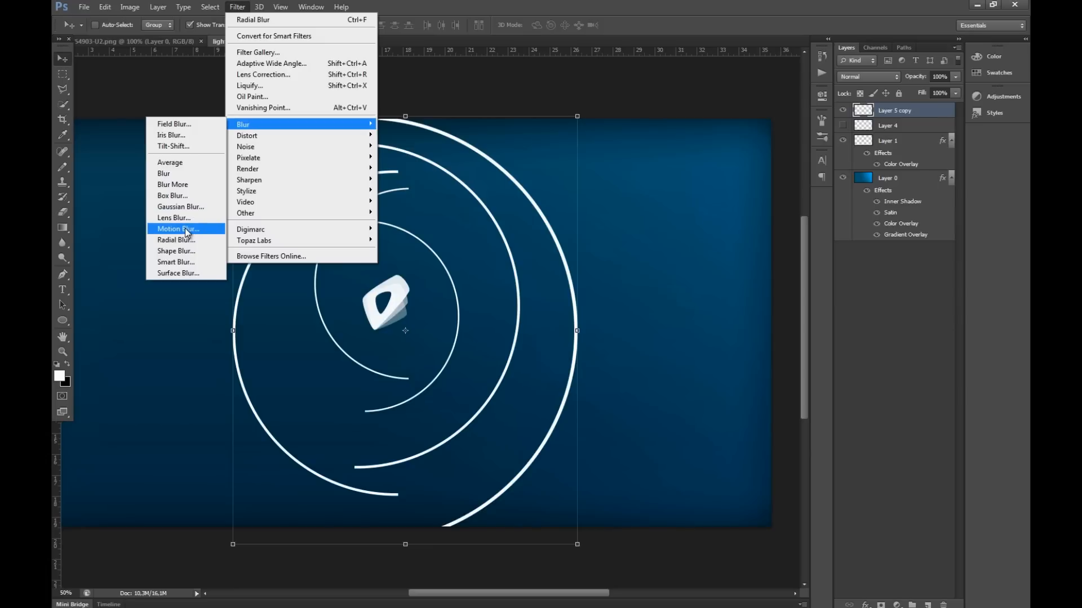
{"action": "mouse_move", "coordinate": [175, 240]}
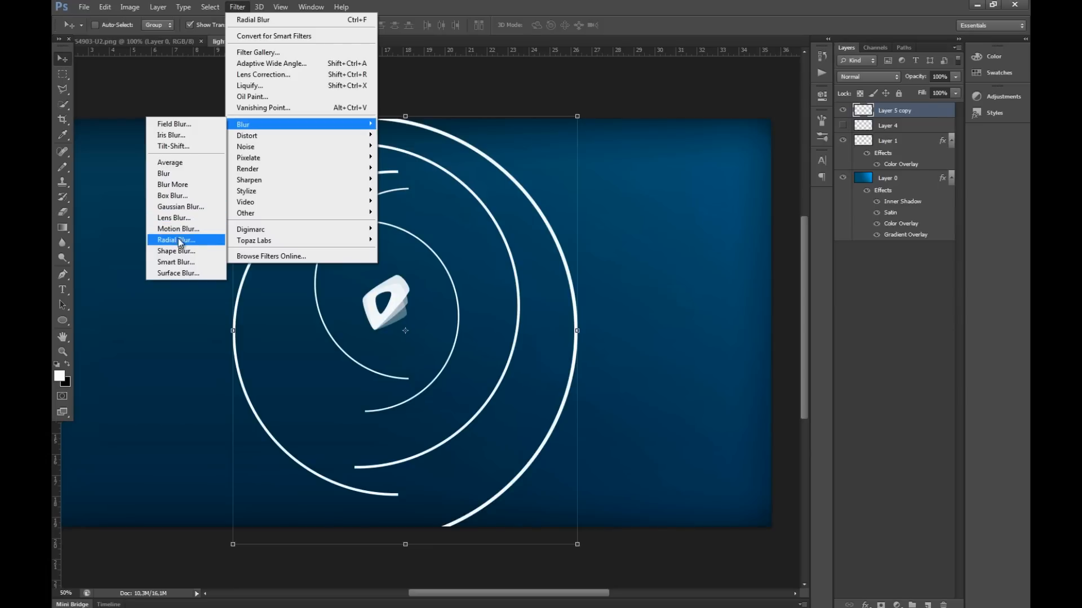
{"action": "left_click", "coordinate": [176, 239]}
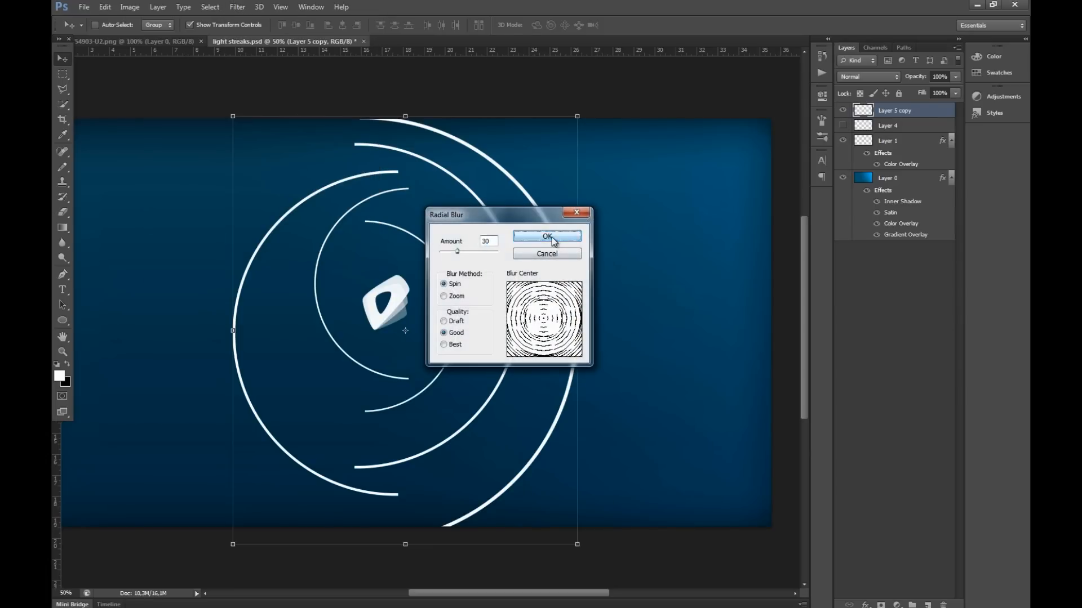
{"action": "left_click", "coordinate": [546, 236]}
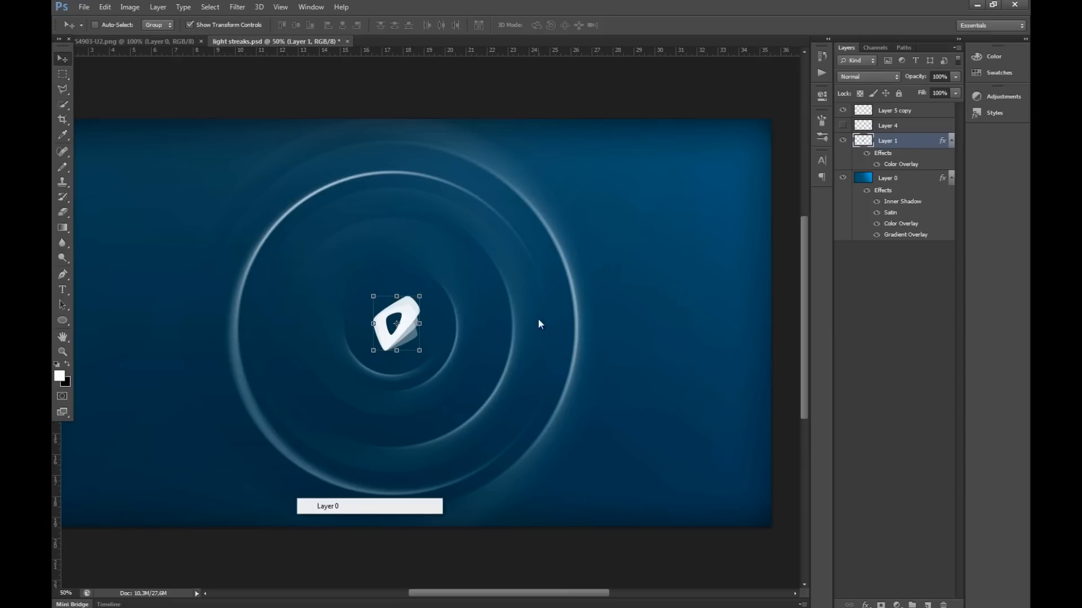
{"action": "mouse_move", "coordinate": [703, 329]}
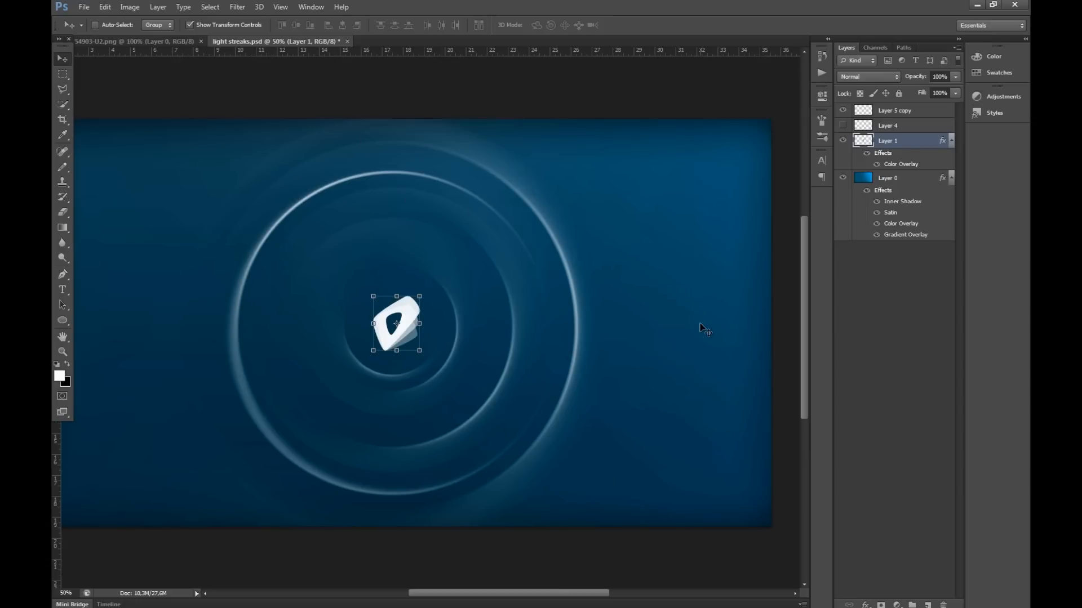
{"action": "mouse_move", "coordinate": [215, 268]}
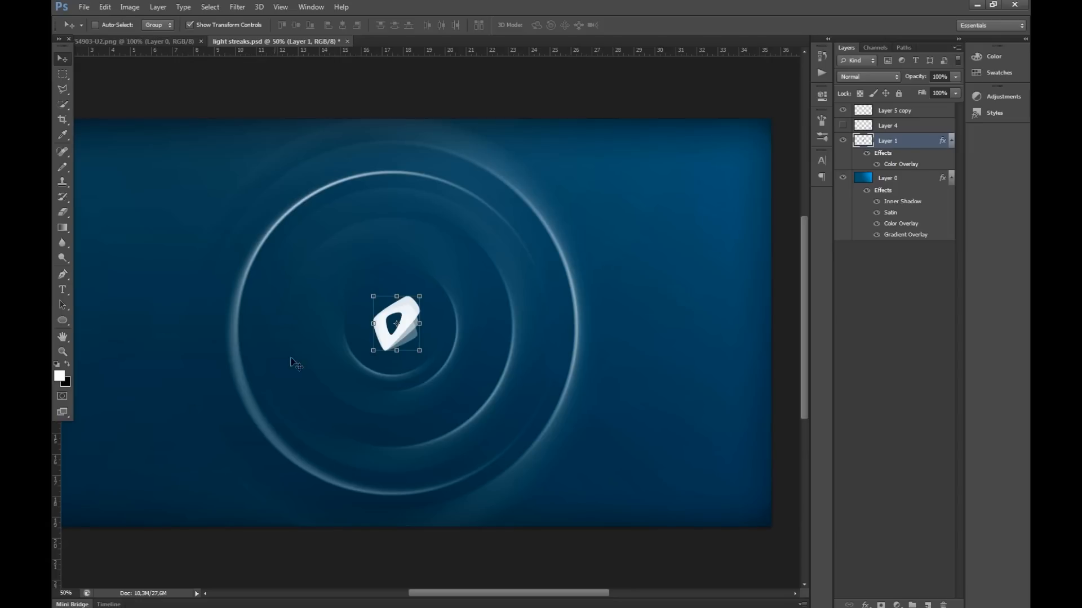
{"action": "mouse_move", "coordinate": [516, 353]}
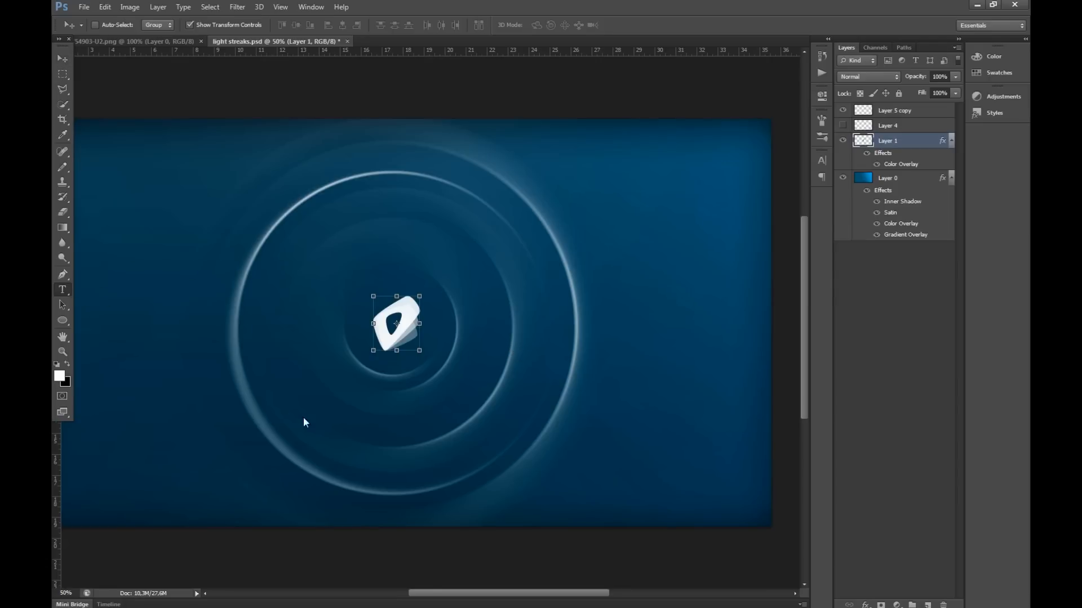
{"action": "left_click_drag", "start_coordinate": [252, 353], "coordinate": [621, 485]}
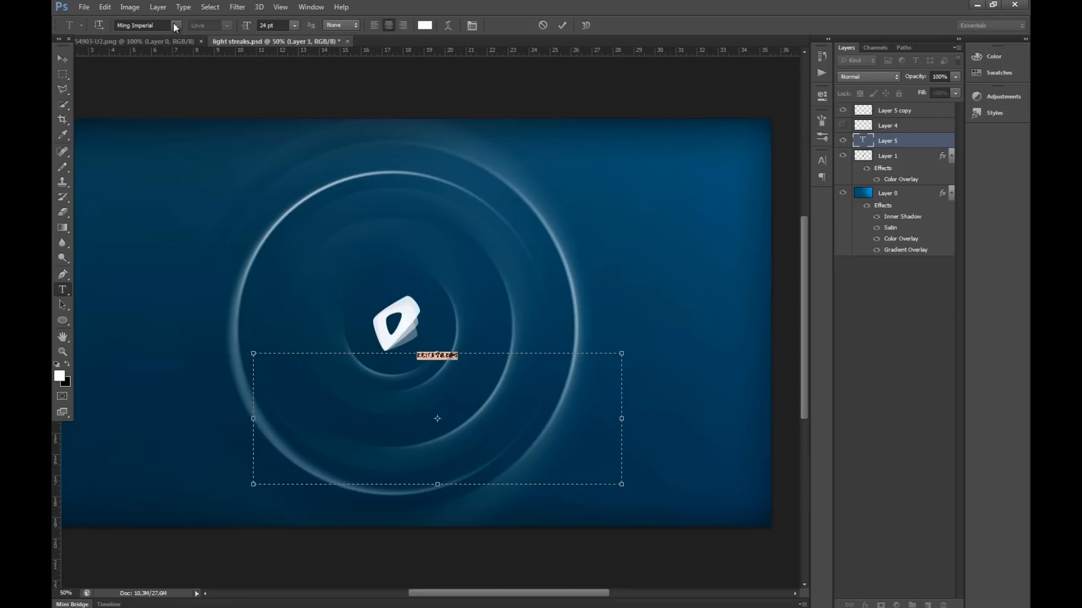
Step: Set the text beneath the logo to Nasalization Regular, 24 pt, white
{"action": "left_click", "coordinate": [176, 26]}
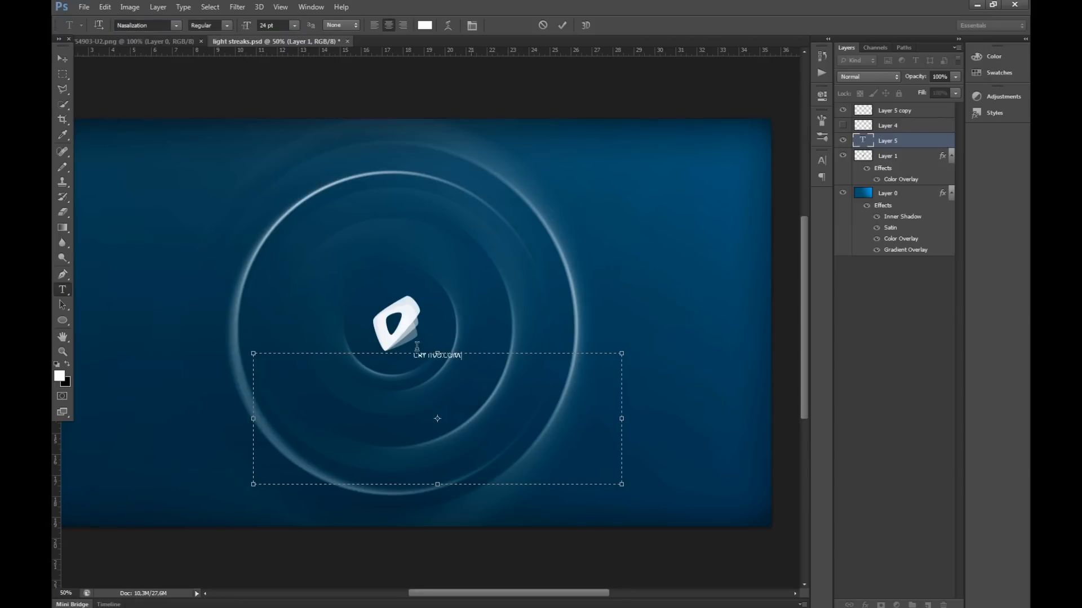